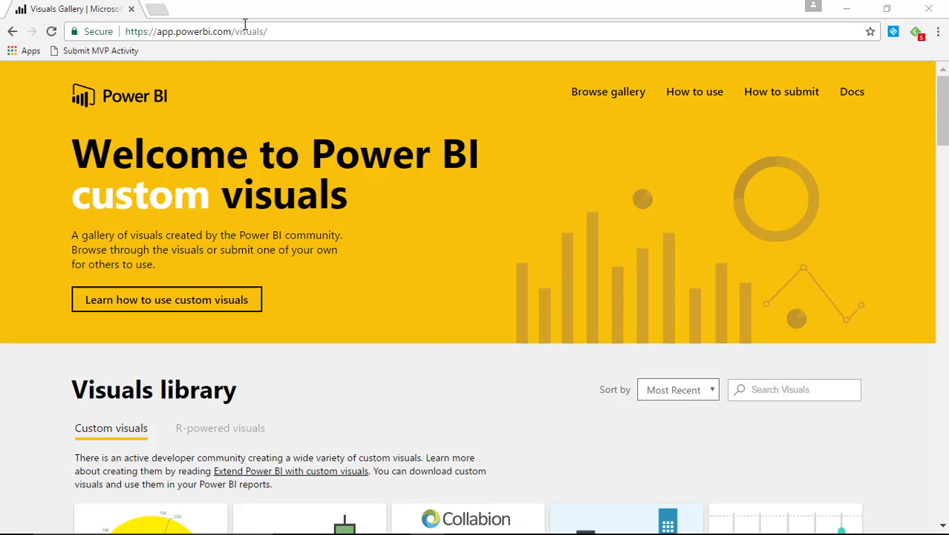
{"action": "mouse_move", "coordinate": [454, 353]}
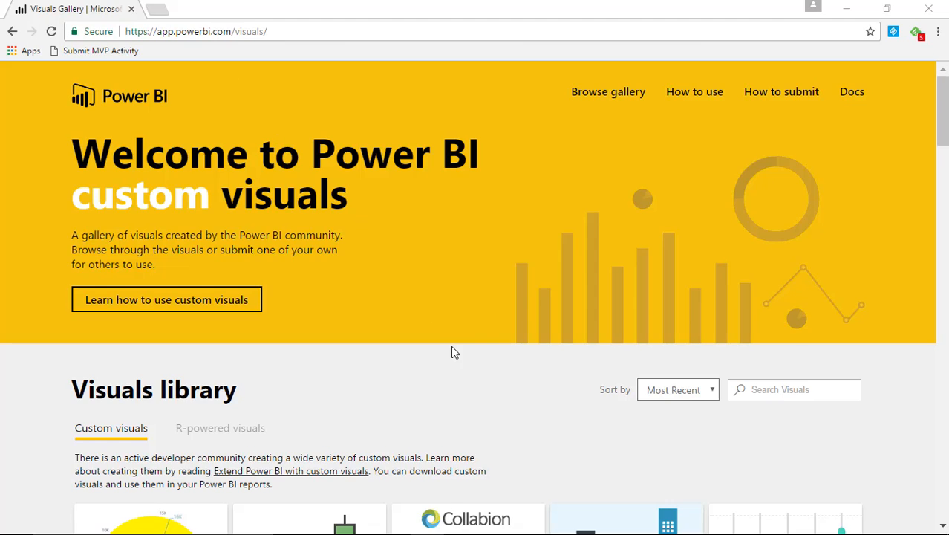
Step: Locate the Box and Whisker(Brad) tile in the gallery and view its details
{"action": "scroll", "scroll_direction": "down", "scroll_amount": 3}
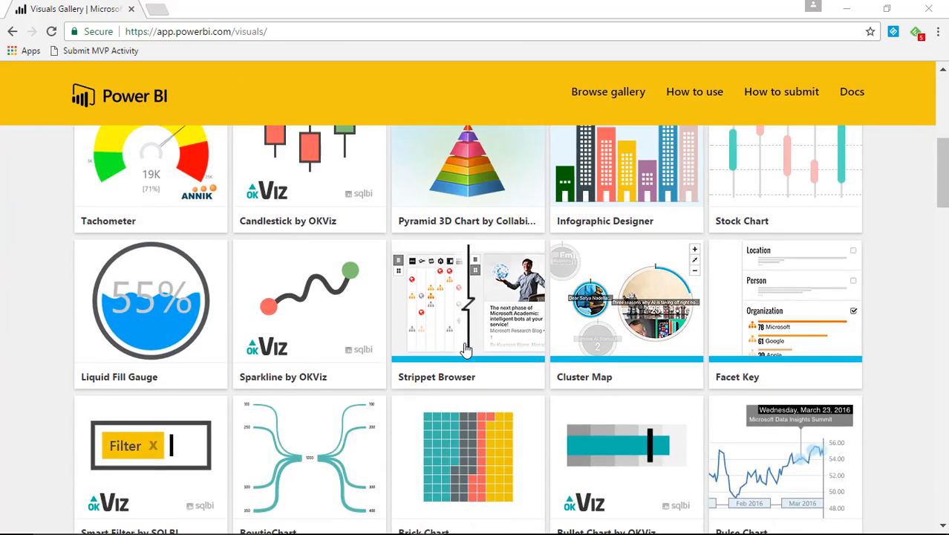
{"action": "scroll", "scroll_direction": "down", "scroll_amount": 3}
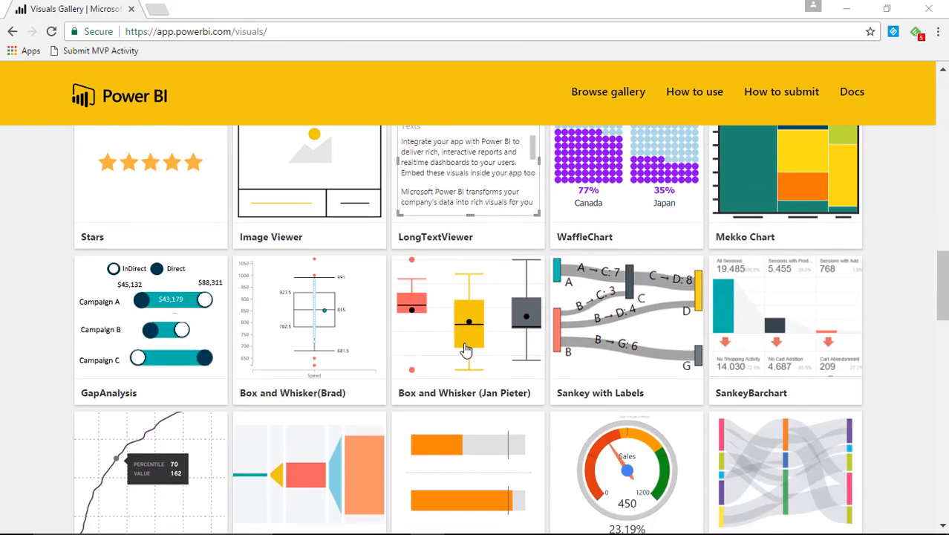
{"action": "mouse_move", "coordinate": [458, 327]}
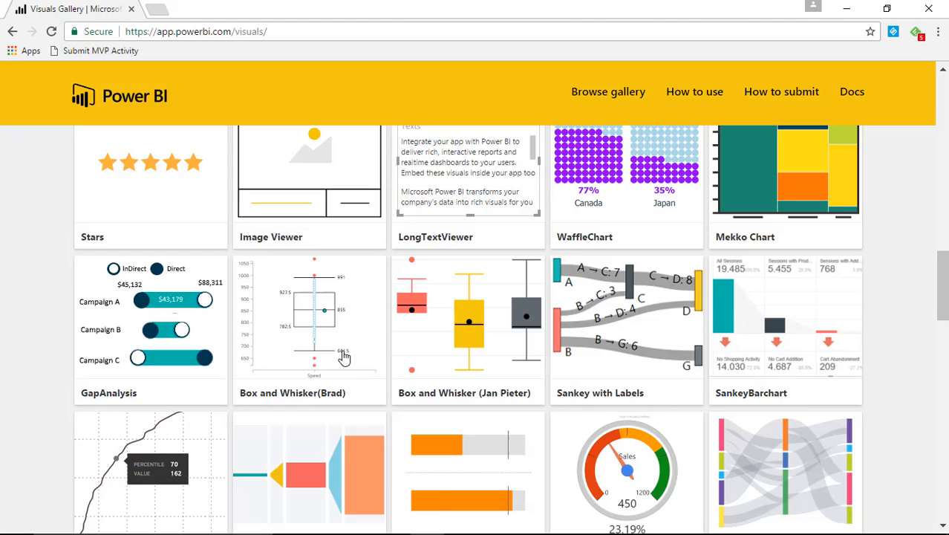
{"action": "left_click", "coordinate": [309, 319]}
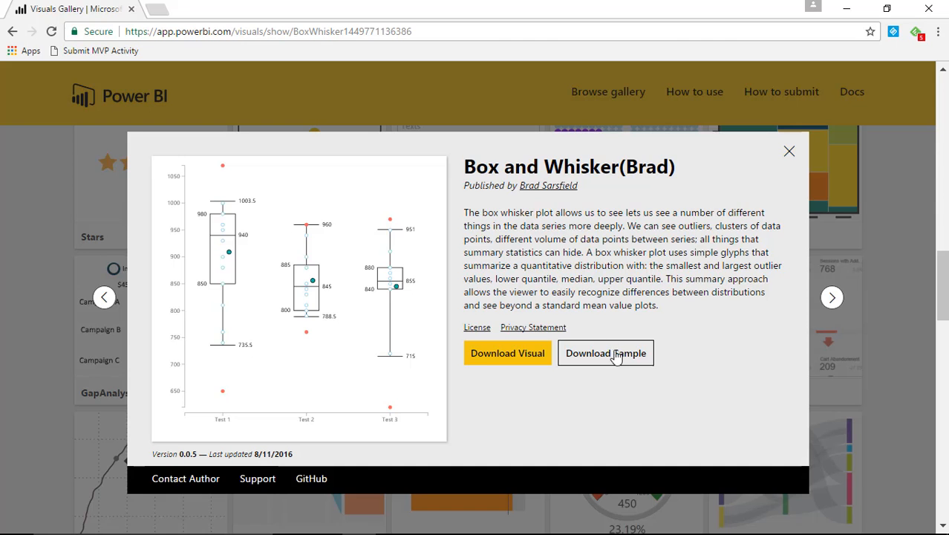
{"action": "mouse_move", "coordinate": [642, 310]}
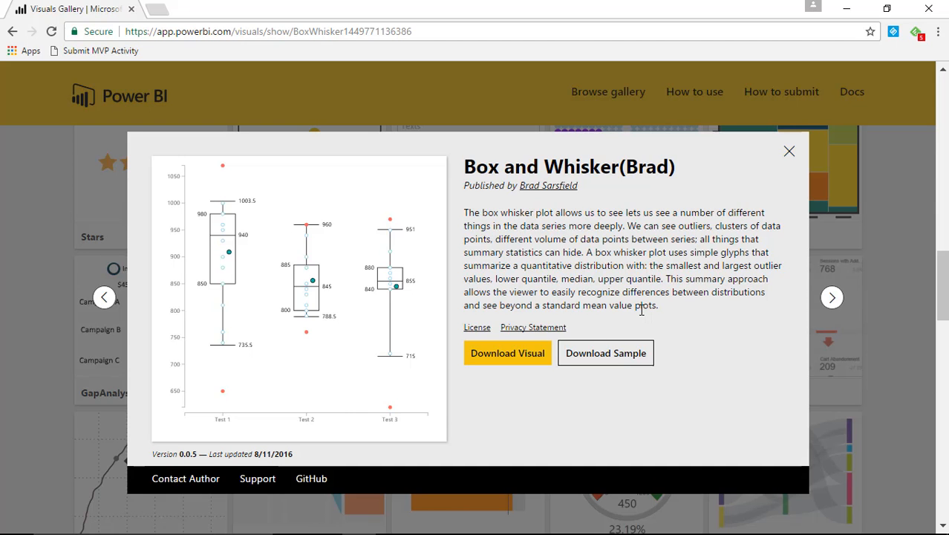
{"action": "mouse_move", "coordinate": [493, 362]}
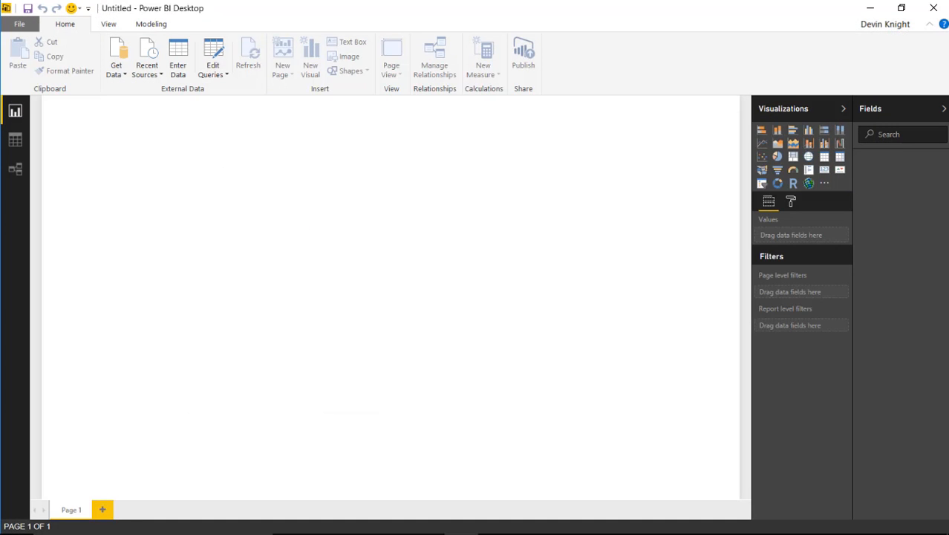
{"action": "mouse_move", "coordinate": [241, 464]}
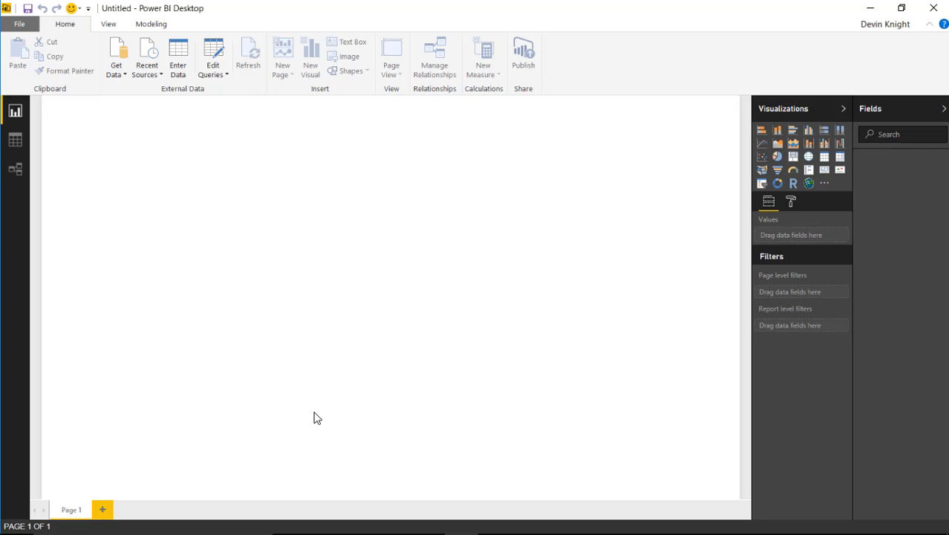
{"action": "mouse_move", "coordinate": [262, 285]}
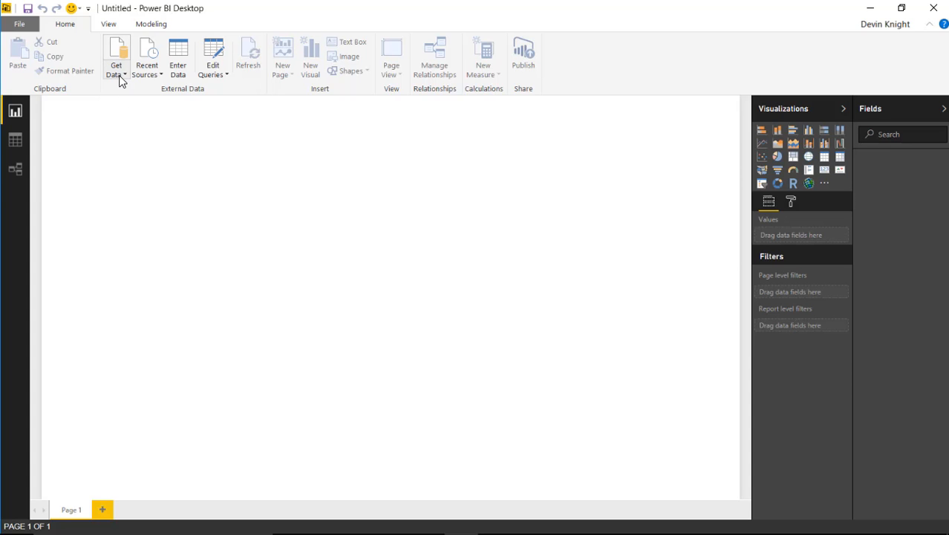
Step: Load the MPG table from the Vehicle MPG.xlsx Excel workbook into the report
{"action": "left_click", "coordinate": [116, 56]}
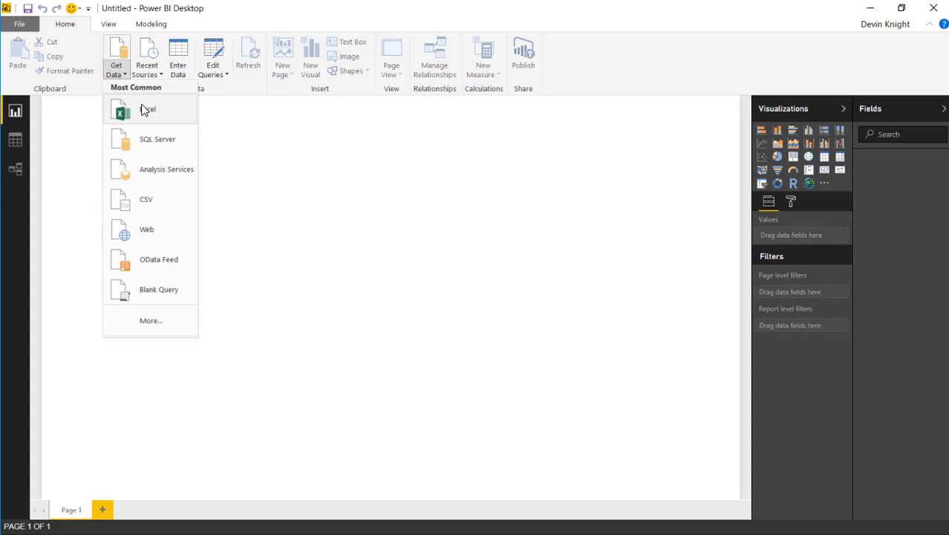
{"action": "left_click", "coordinate": [146, 110]}
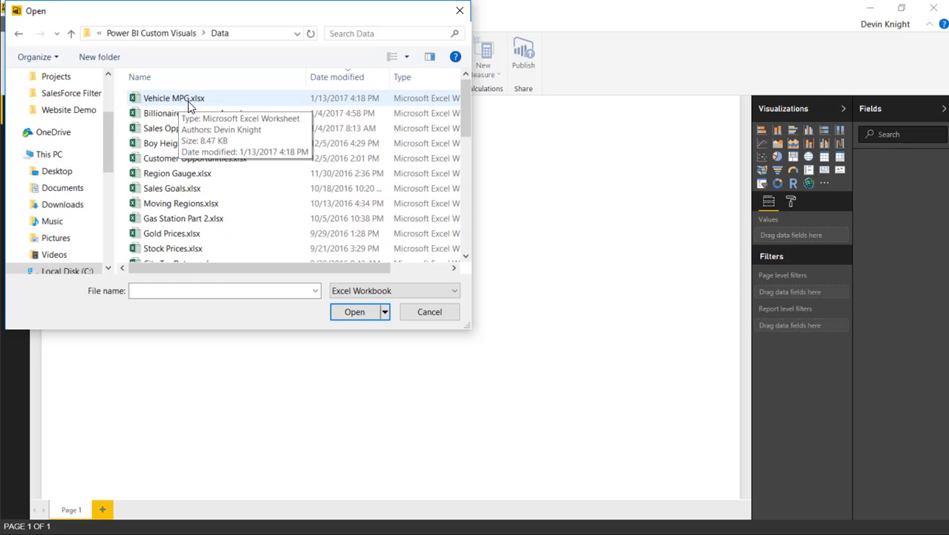
{"action": "left_click", "coordinate": [173, 98]}
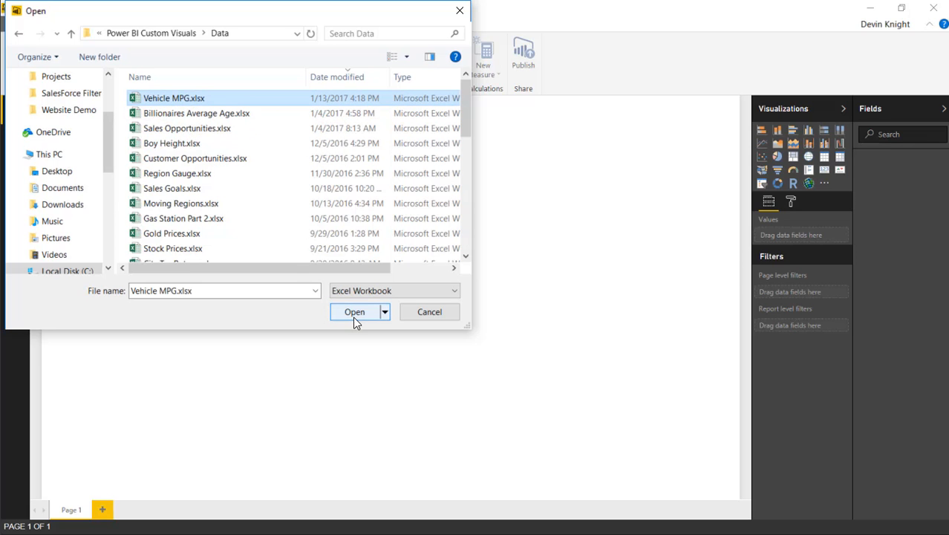
{"action": "left_click", "coordinate": [354, 312]}
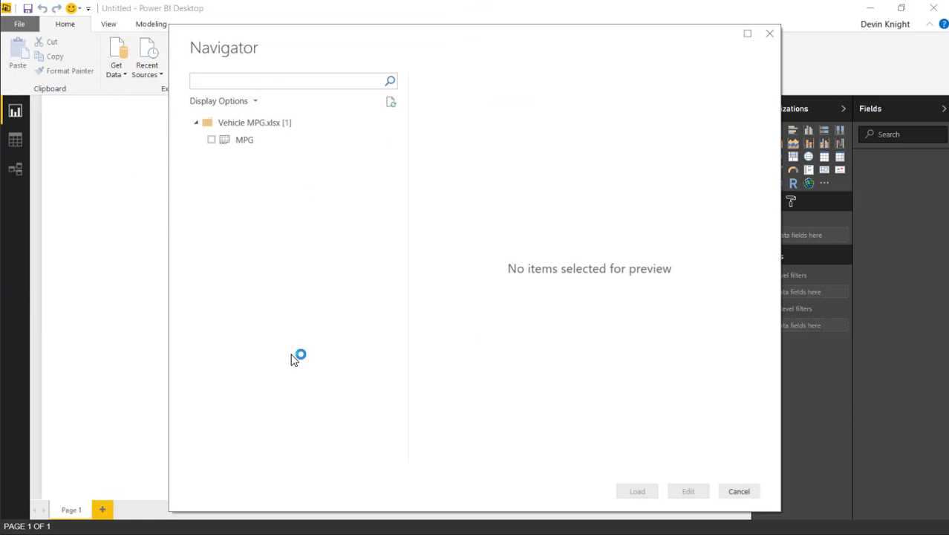
{"action": "mouse_move", "coordinate": [225, 184]}
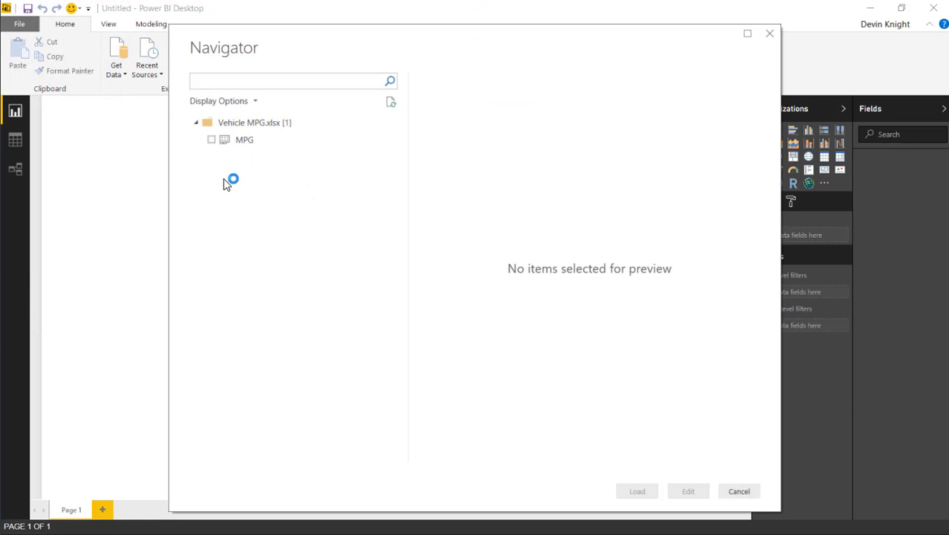
{"action": "left_click", "coordinate": [210, 140]}
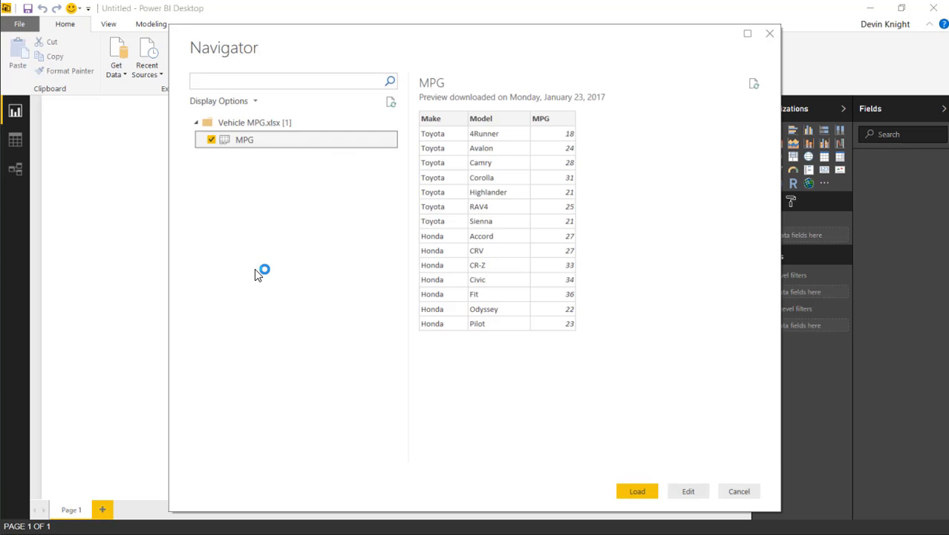
{"action": "mouse_move", "coordinate": [481, 330]}
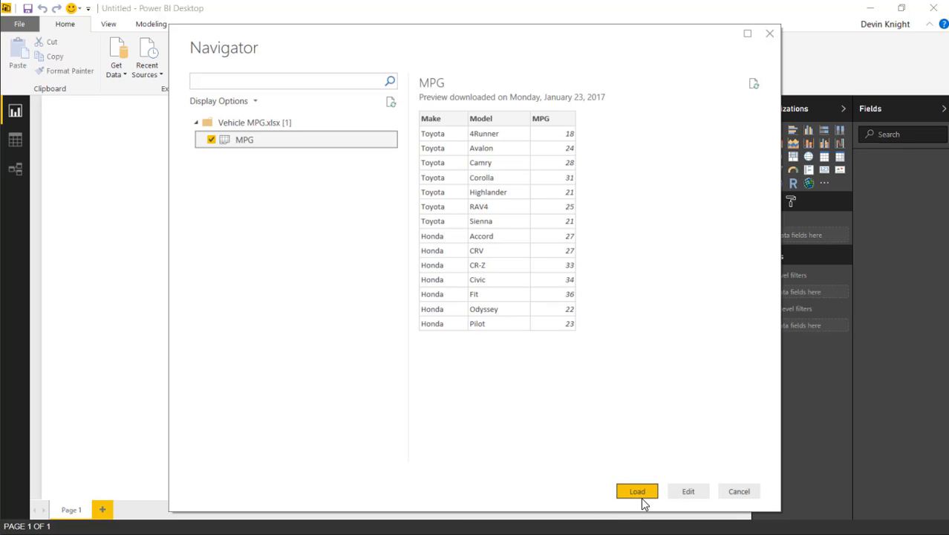
{"action": "left_click", "coordinate": [635, 490]}
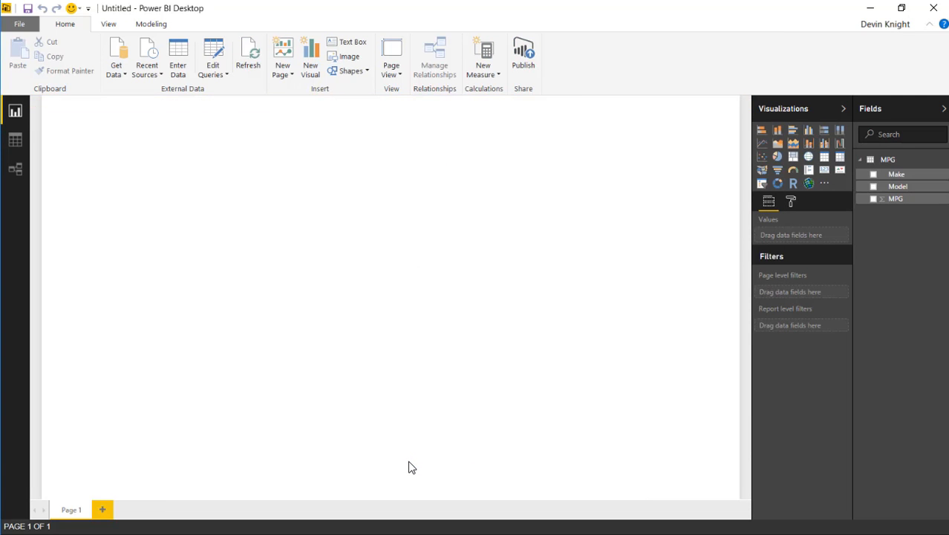
{"action": "mouse_move", "coordinate": [852, 227]}
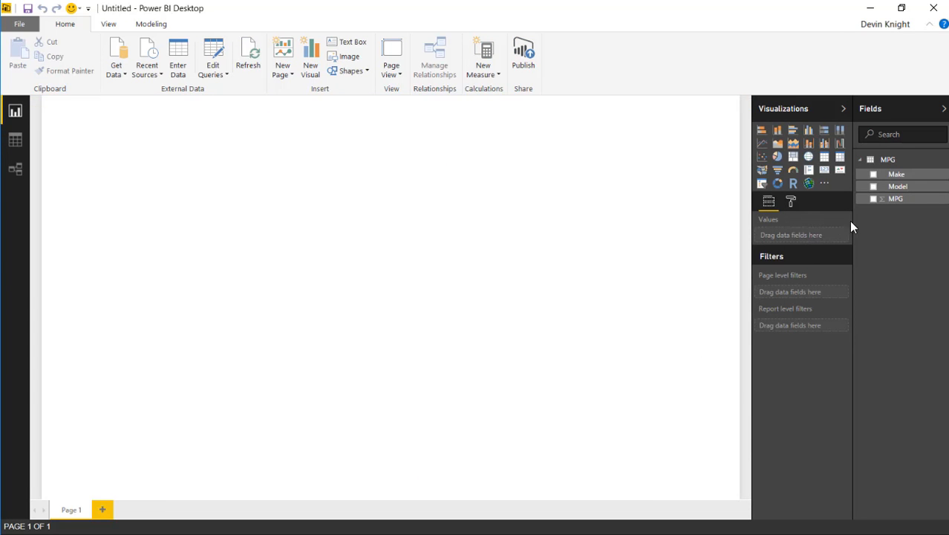
Step: Create a table visual of Make, Model and MPG and raise its text size to 15
{"action": "left_click", "coordinate": [873, 174]}
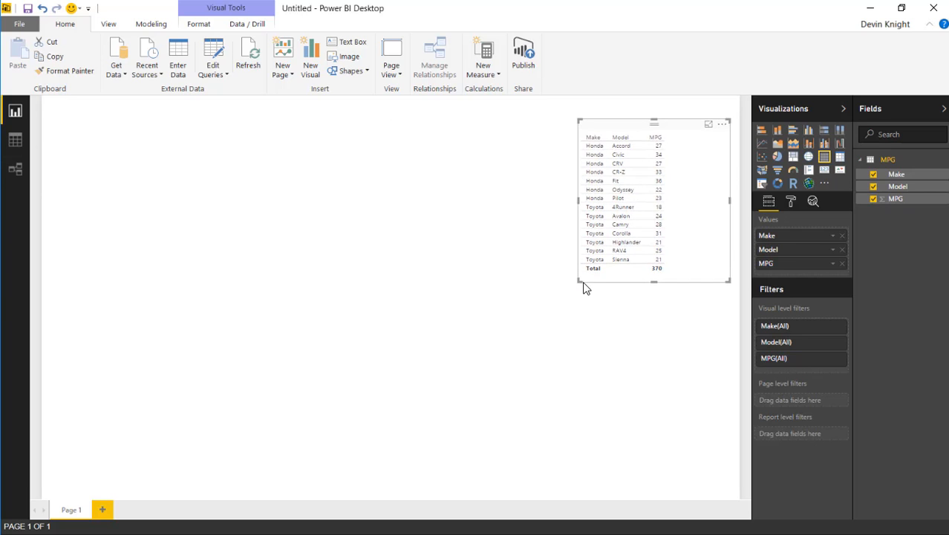
{"action": "left_click", "coordinate": [790, 202]}
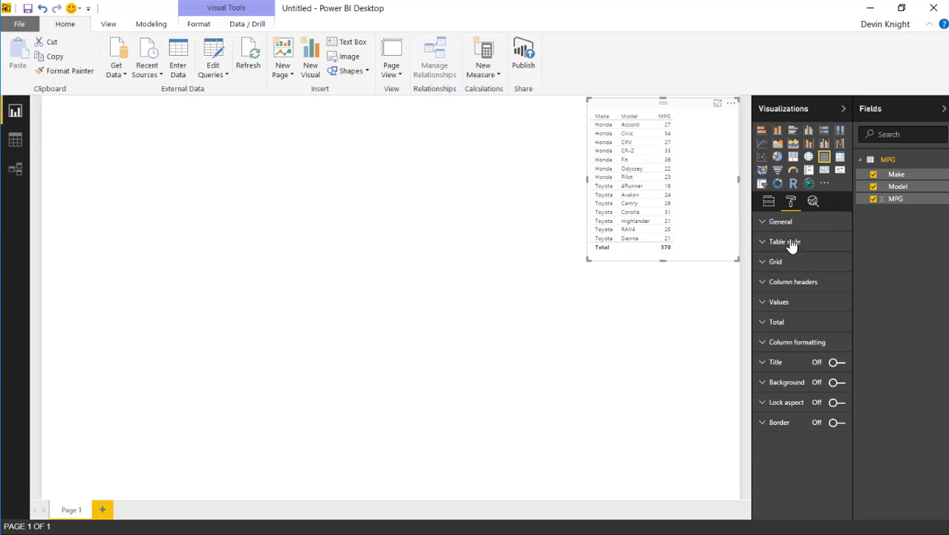
{"action": "left_click", "coordinate": [784, 241]}
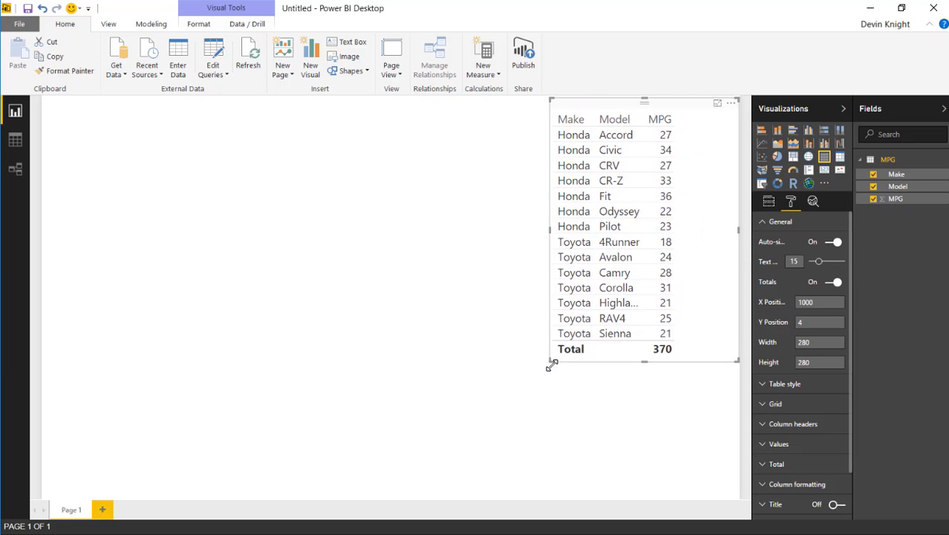
{"action": "left_click", "coordinate": [294, 389]}
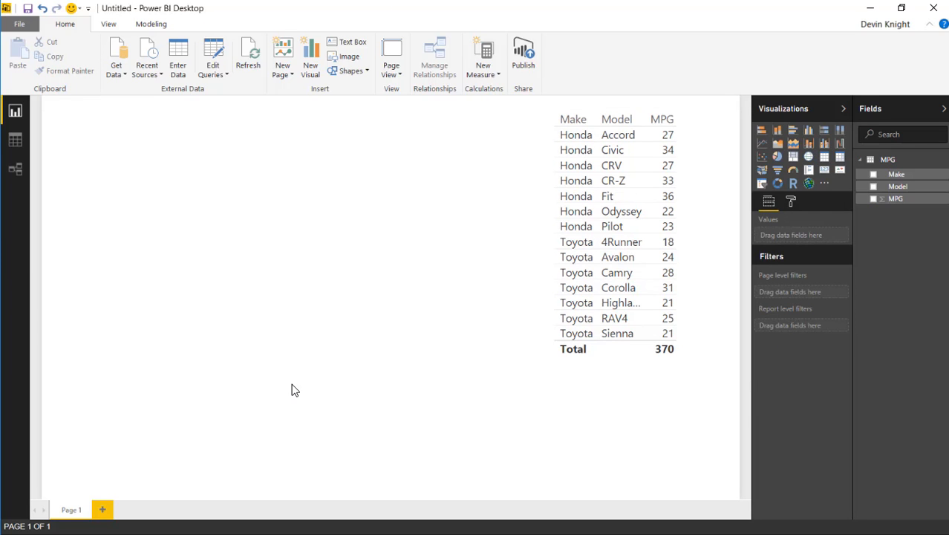
{"action": "mouse_move", "coordinate": [817, 197]}
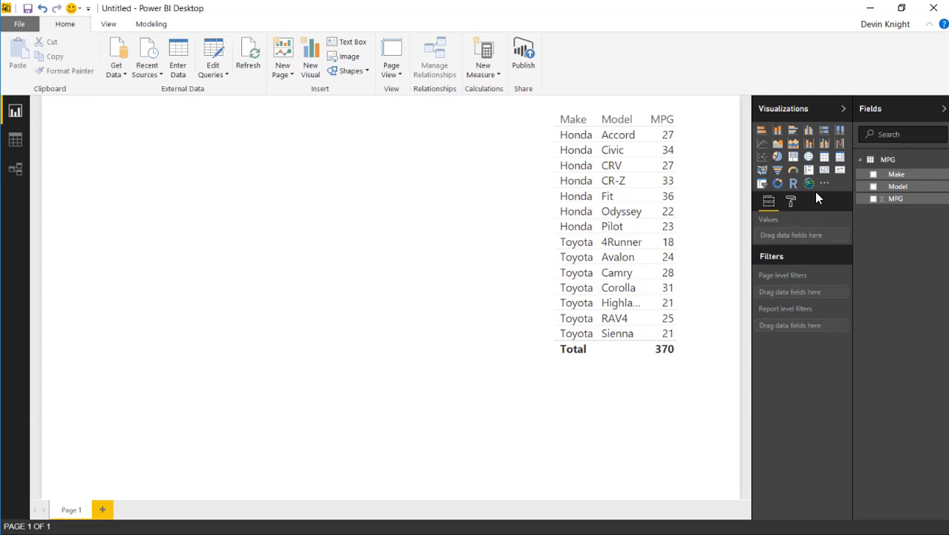
{"action": "mouse_move", "coordinate": [825, 184]}
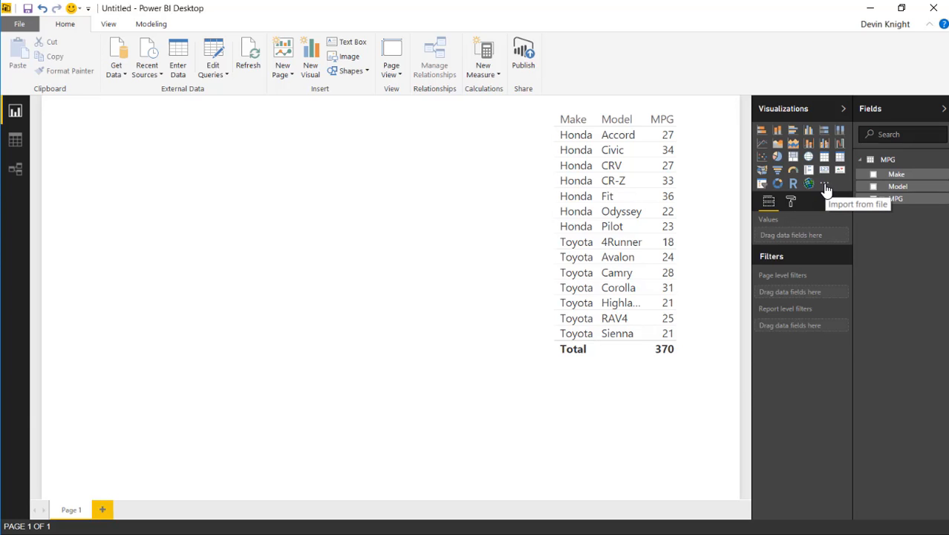
Step: Import the BoxWhisker(Brad).pbiviz file from the Custom Visuals folder, accepting the warning
{"action": "left_click", "coordinate": [824, 183]}
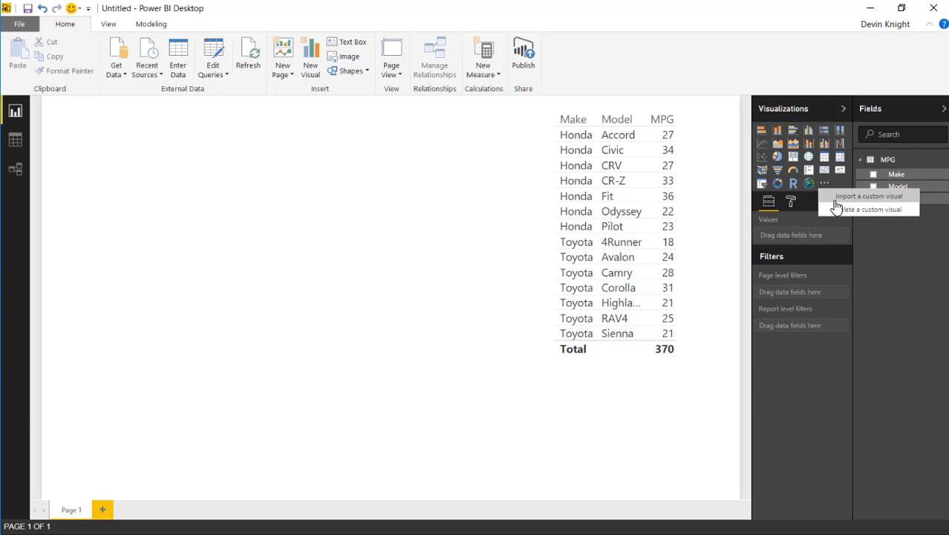
{"action": "mouse_move", "coordinate": [847, 208]}
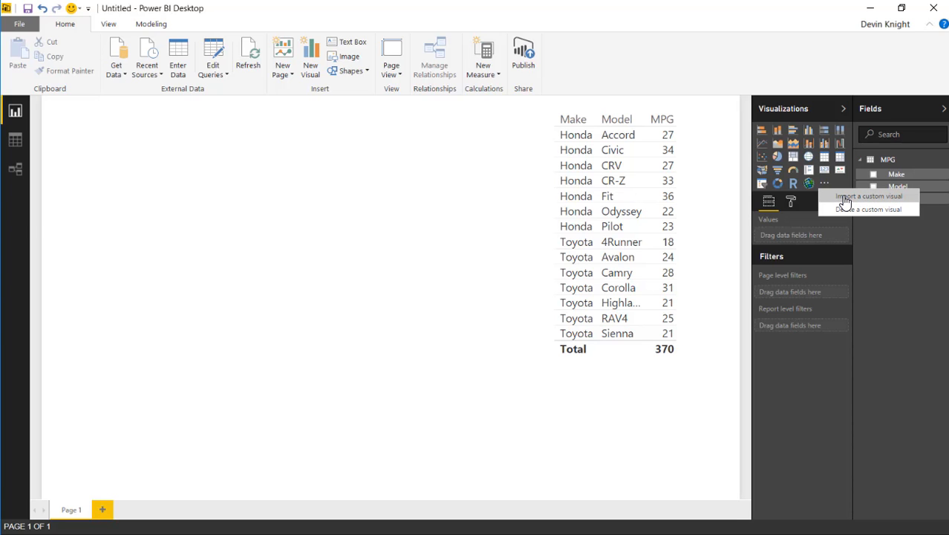
{"action": "left_click", "coordinate": [868, 196]}
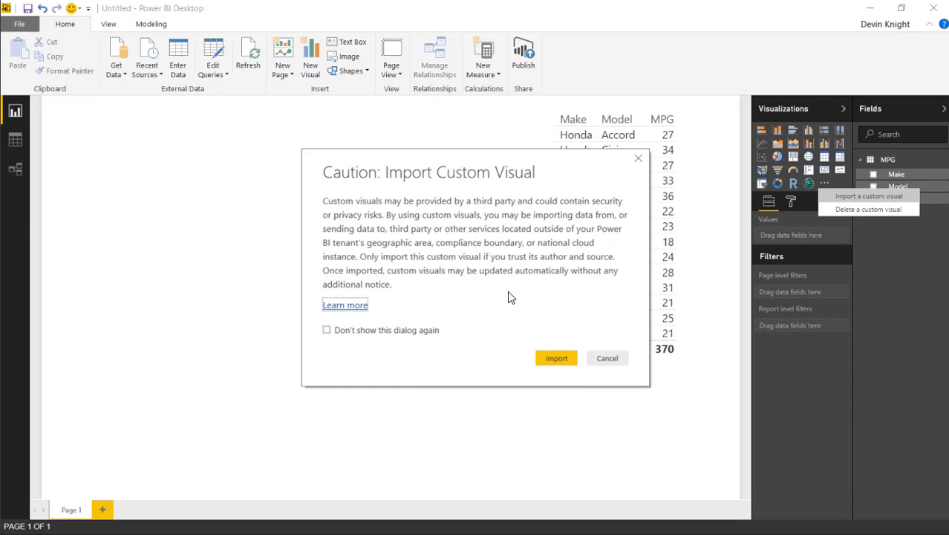
{"action": "mouse_move", "coordinate": [520, 306]}
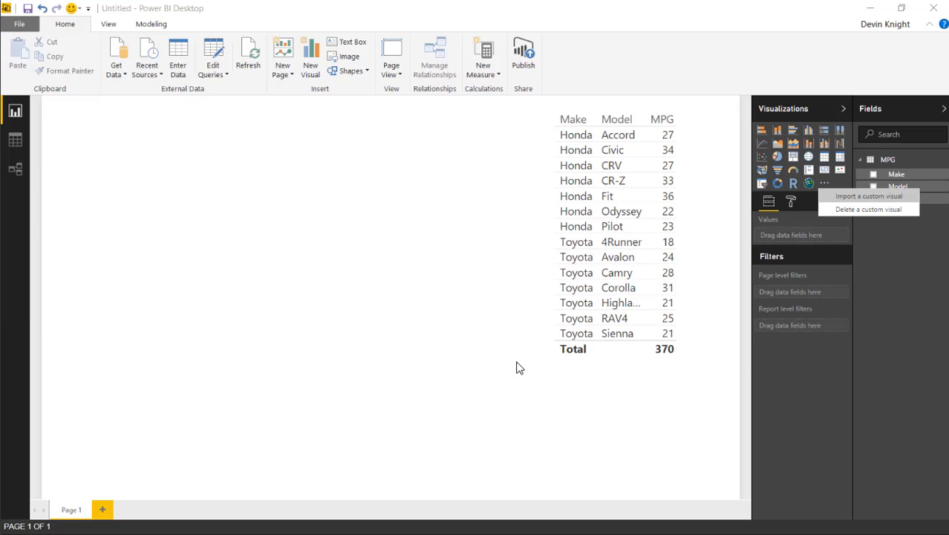
{"action": "left_click", "coordinate": [868, 197]}
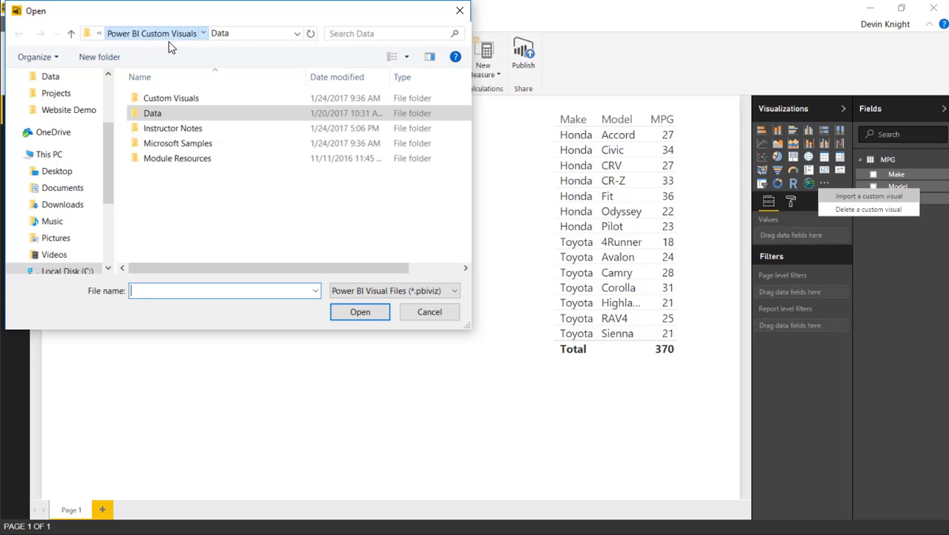
{"action": "double_click", "coordinate": [171, 98]}
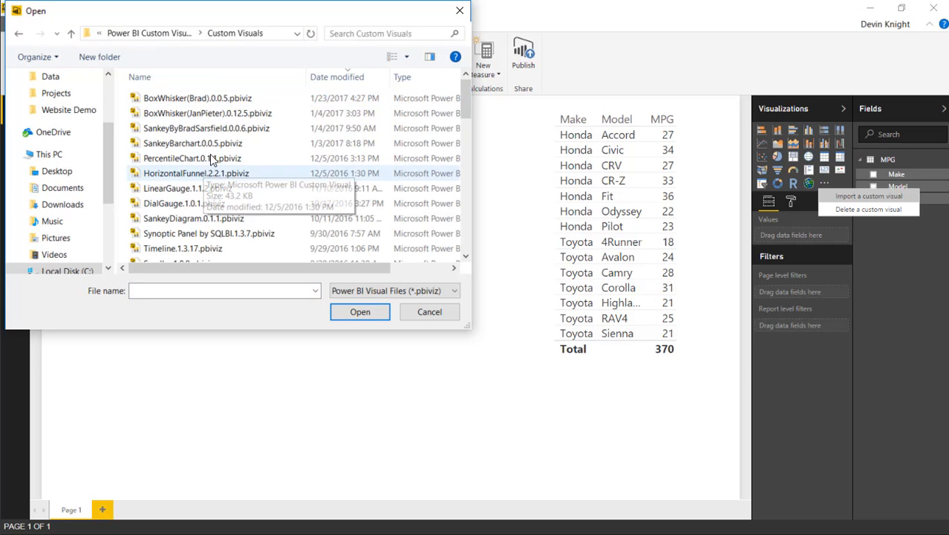
{"action": "left_click", "coordinate": [198, 98]}
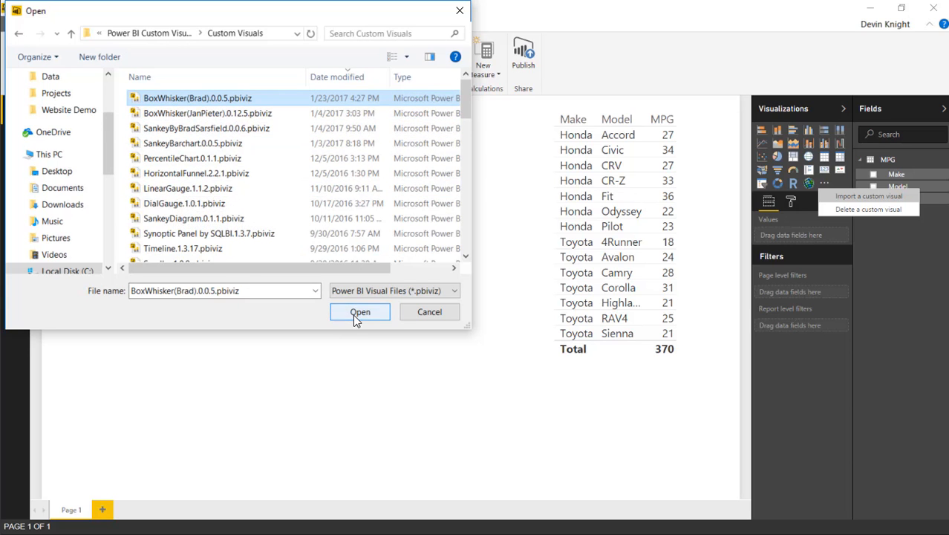
{"action": "left_click", "coordinate": [359, 312]}
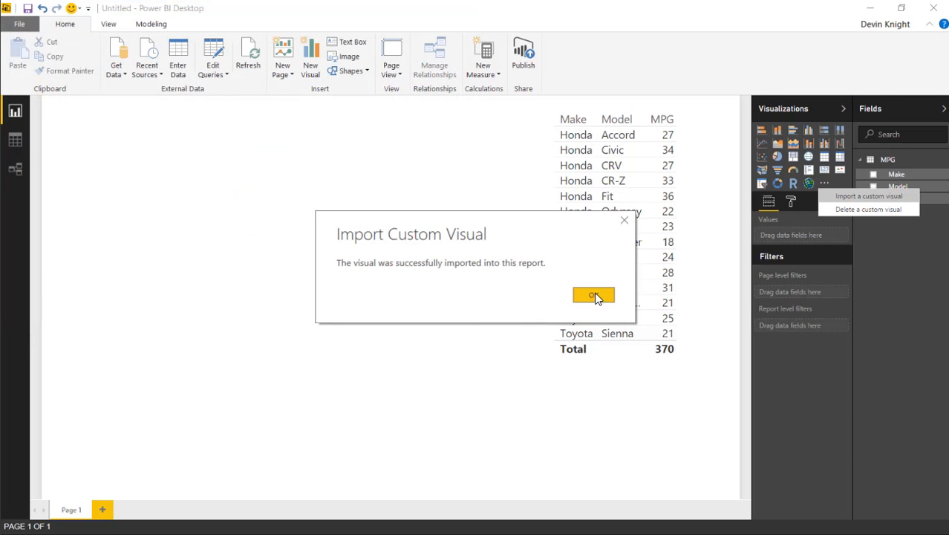
{"action": "left_click", "coordinate": [593, 294]}
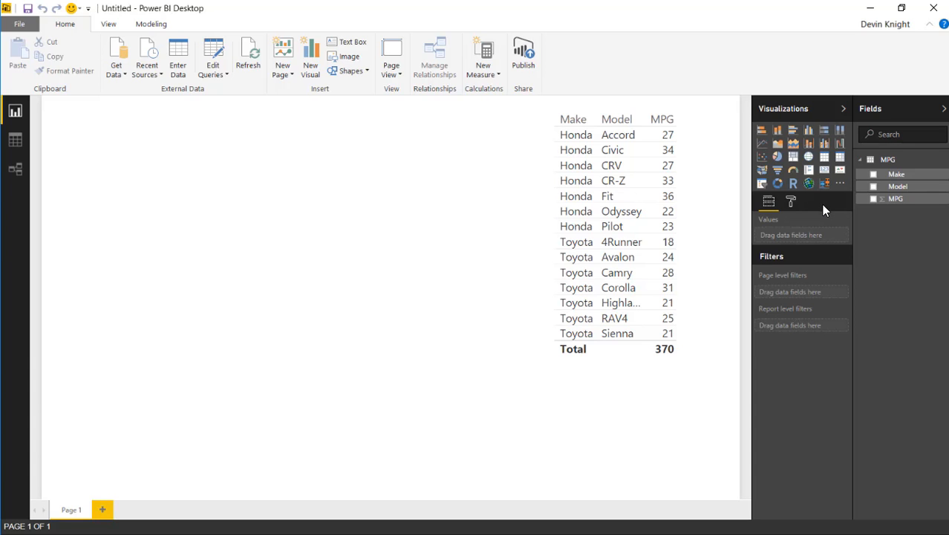
{"action": "mouse_move", "coordinate": [824, 226]}
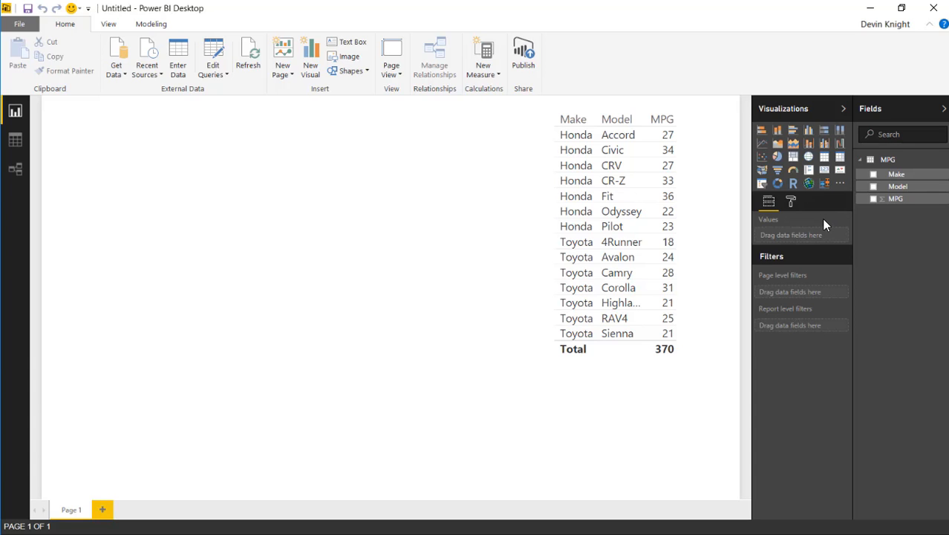
Step: Place an enlarged Box and Whisker visual on the page with Make and MPG fields
{"action": "left_click", "coordinate": [823, 183]}
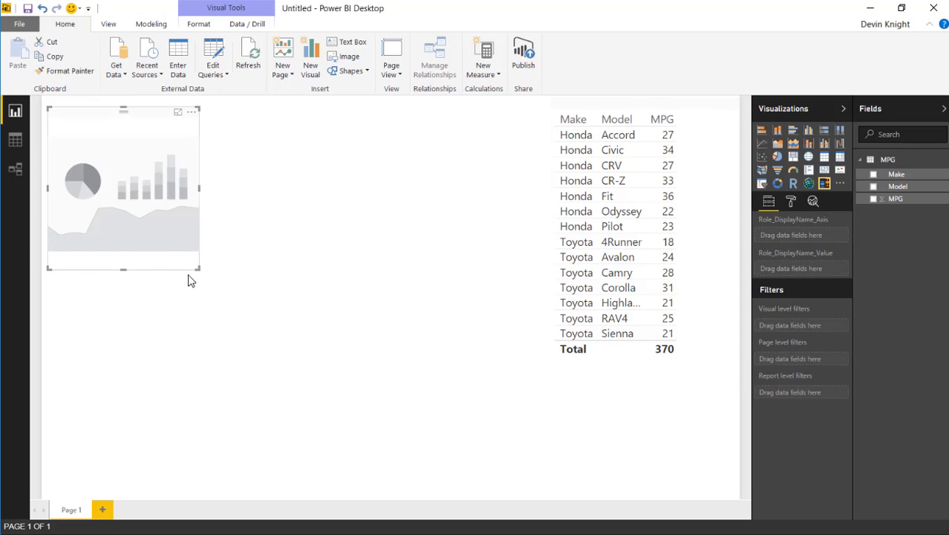
{"action": "left_click_drag", "start_coordinate": [199, 268], "coordinate": [525, 496]}
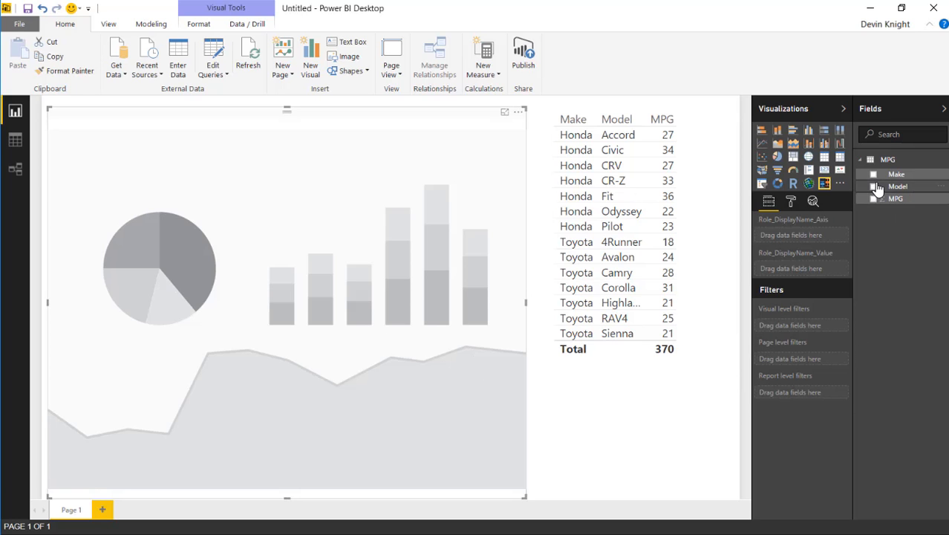
{"action": "left_click", "coordinate": [873, 174]}
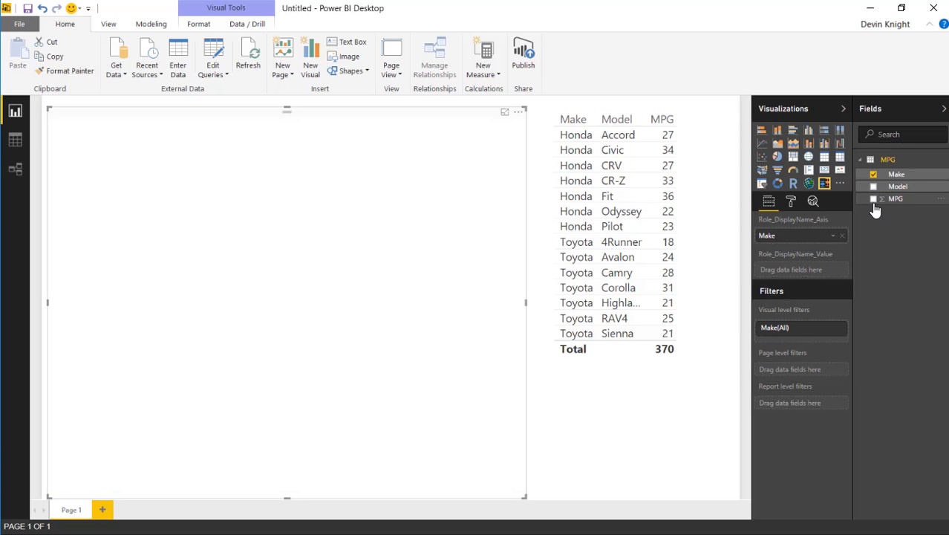
{"action": "left_click", "coordinate": [873, 199]}
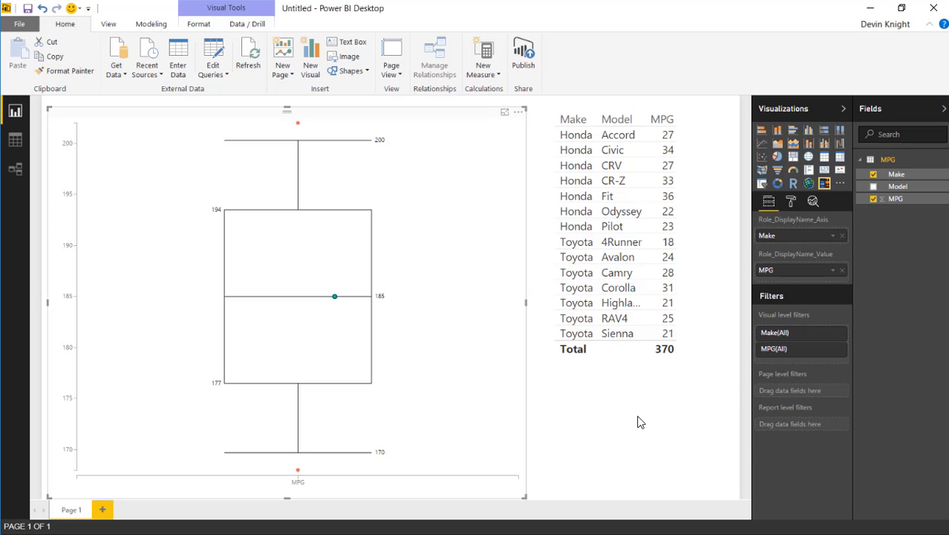
{"action": "mouse_move", "coordinate": [835, 260]}
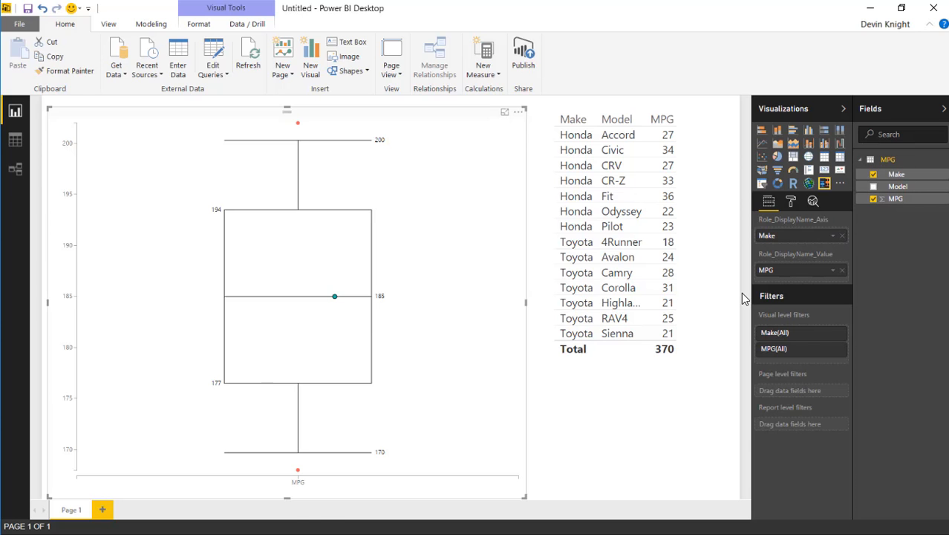
{"action": "mouse_move", "coordinate": [156, 436]}
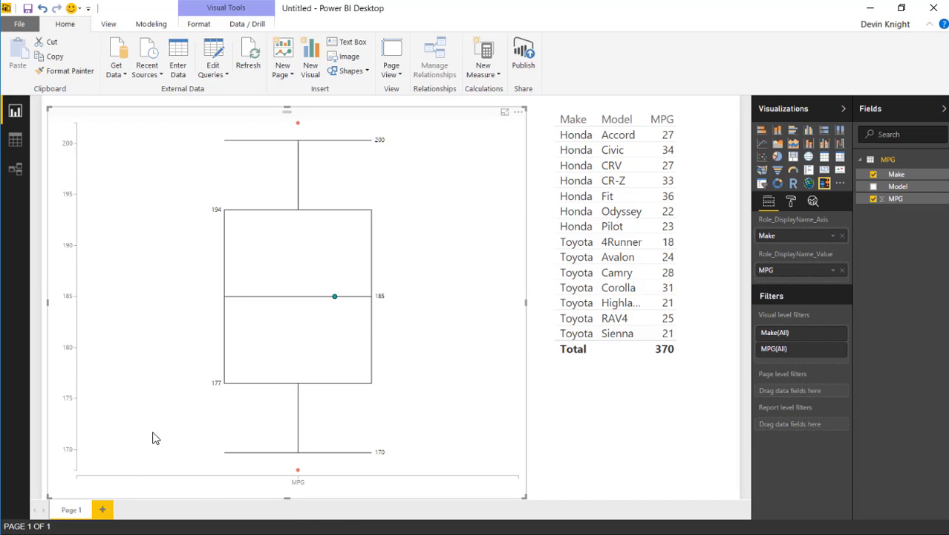
{"action": "mouse_move", "coordinate": [621, 435]}
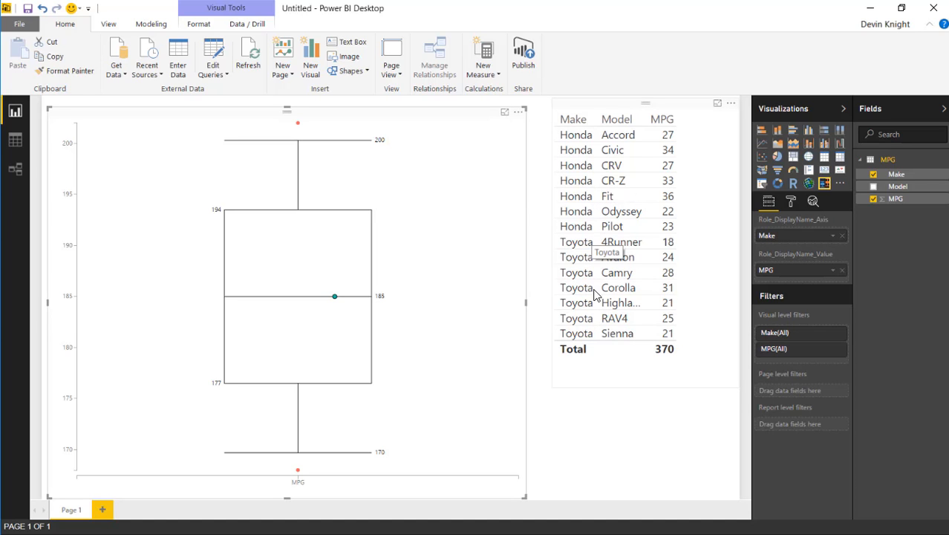
{"action": "mouse_move", "coordinate": [395, 408]}
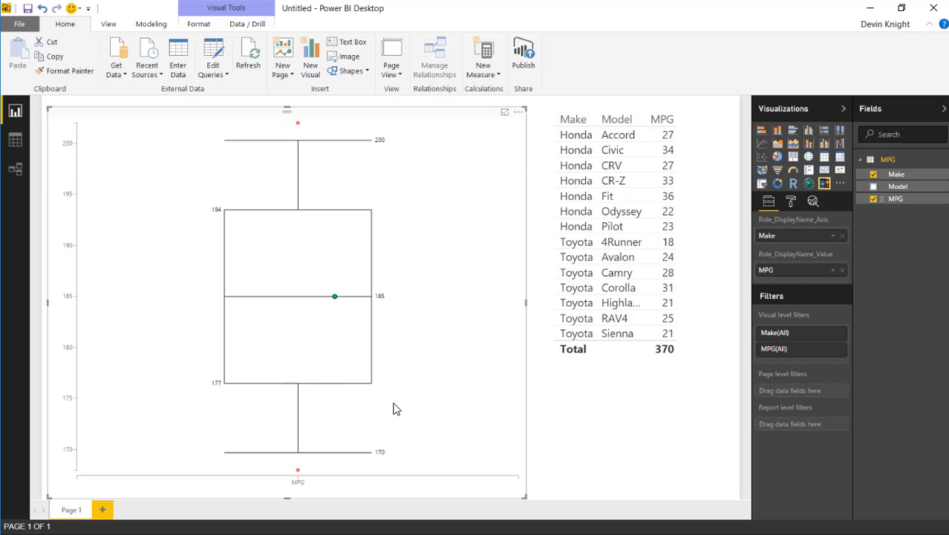
{"action": "mouse_move", "coordinate": [624, 469]}
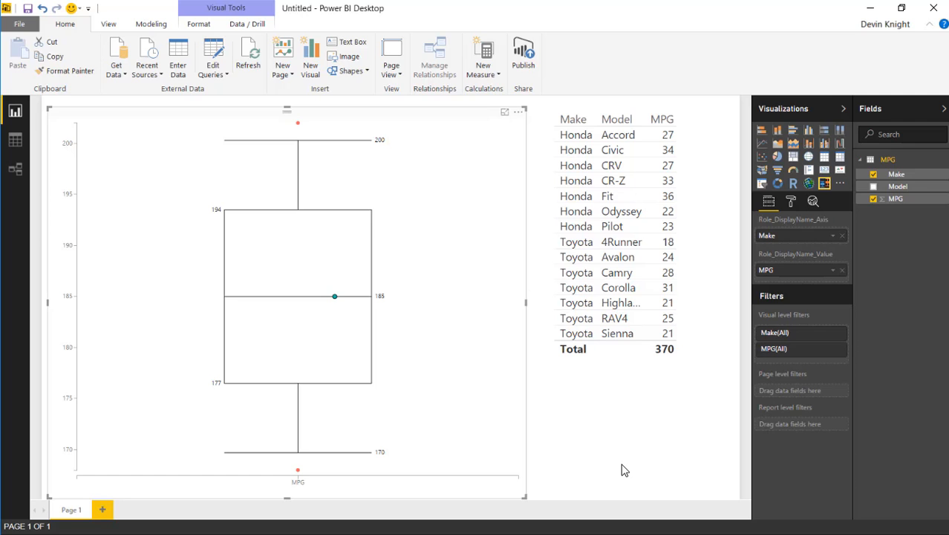
{"action": "mouse_move", "coordinate": [651, 389]}
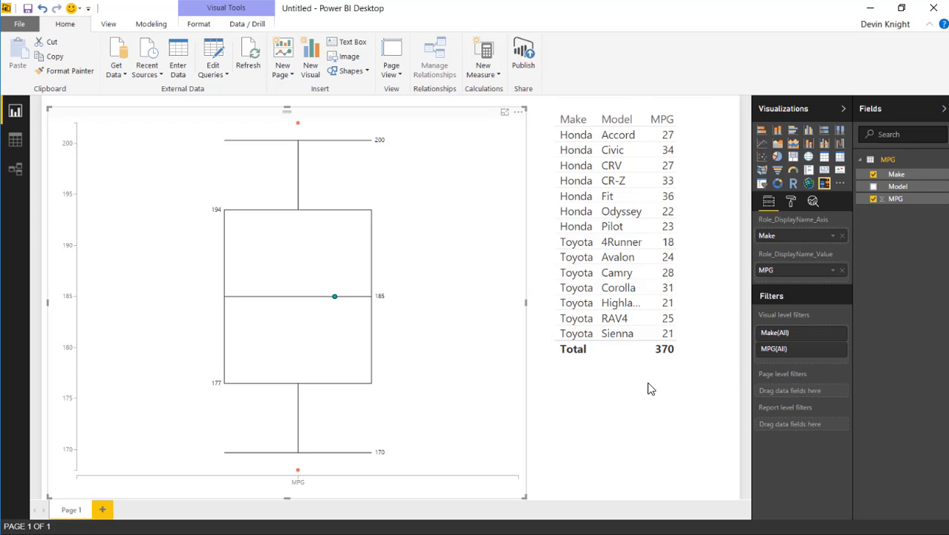
{"action": "mouse_move", "coordinate": [315, 160]}
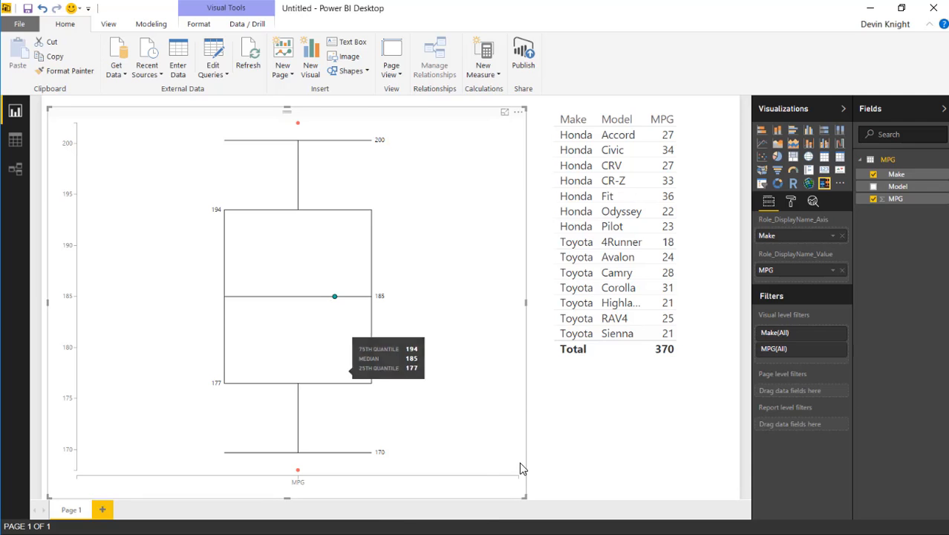
{"action": "mouse_move", "coordinate": [579, 457]}
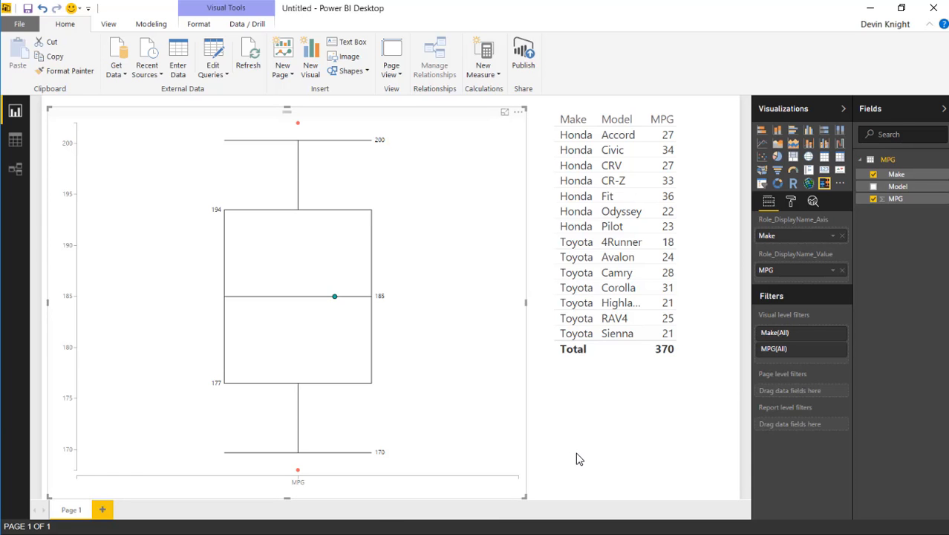
{"action": "mouse_move", "coordinate": [645, 447]}
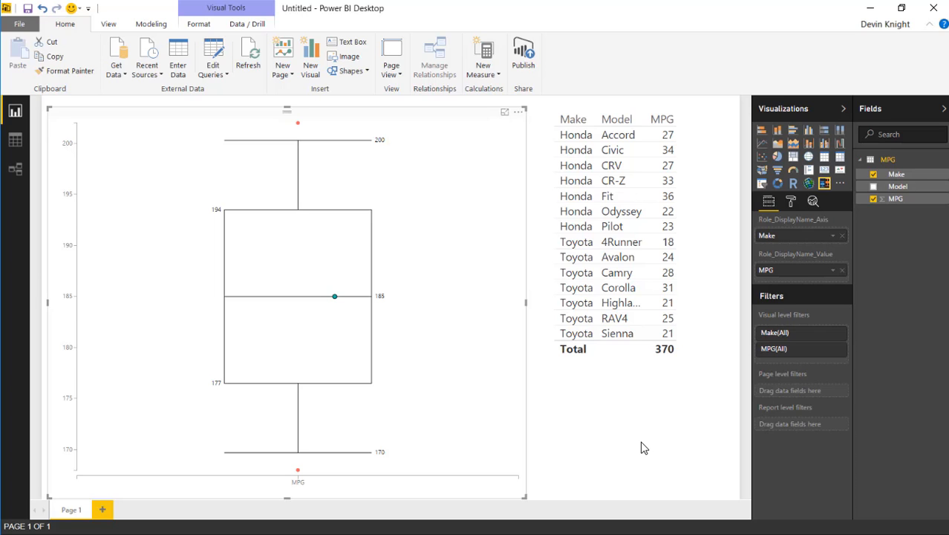
{"action": "mouse_move", "coordinate": [402, 377]}
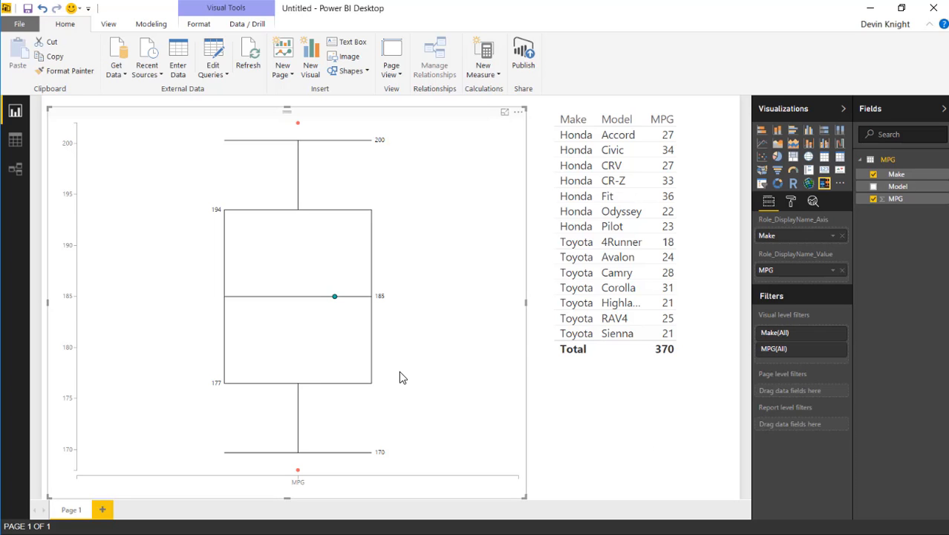
{"action": "mouse_move", "coordinate": [497, 453]}
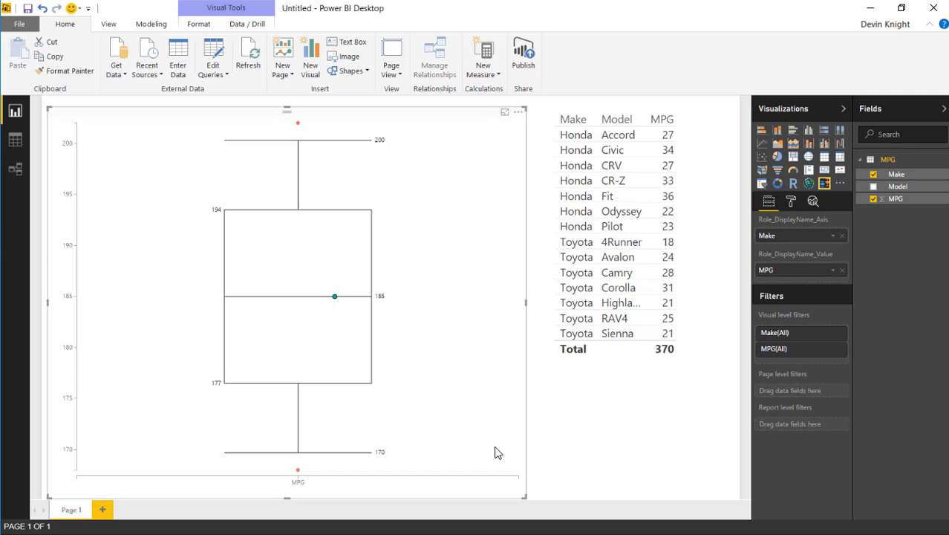
{"action": "mouse_move", "coordinate": [740, 394]}
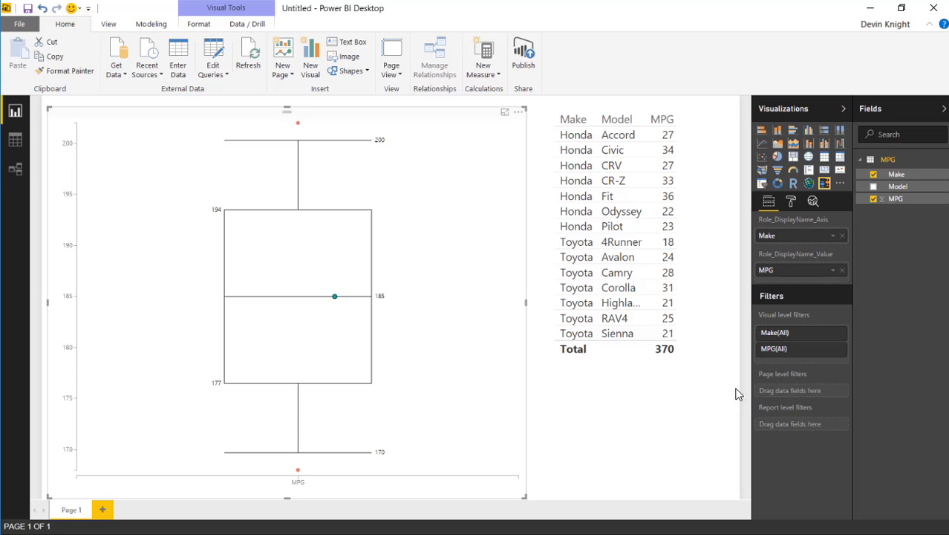
{"action": "mouse_move", "coordinate": [790, 279]}
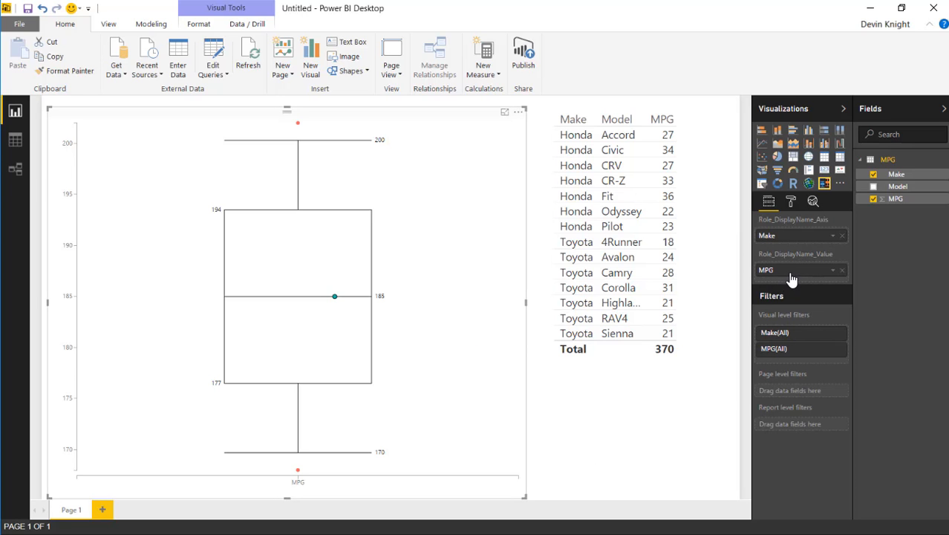
{"action": "mouse_move", "coordinate": [794, 279]}
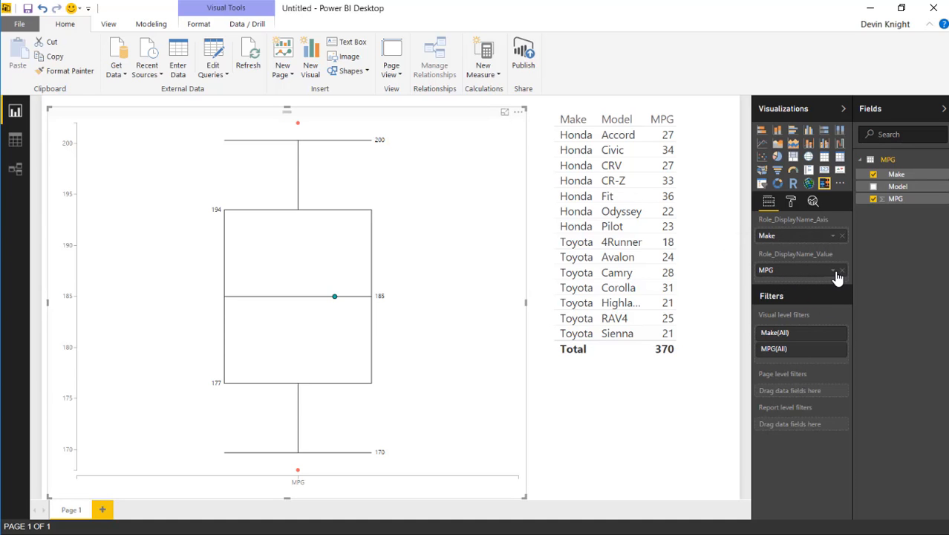
Step: Set the MPG value field to Don't summarize so each car plots individually
{"action": "left_click", "coordinate": [833, 271]}
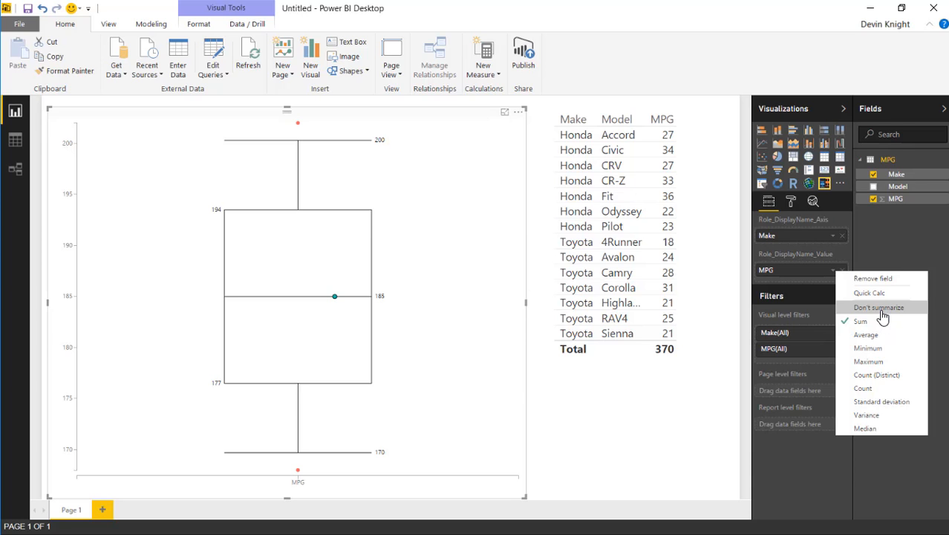
{"action": "left_click", "coordinate": [879, 306]}
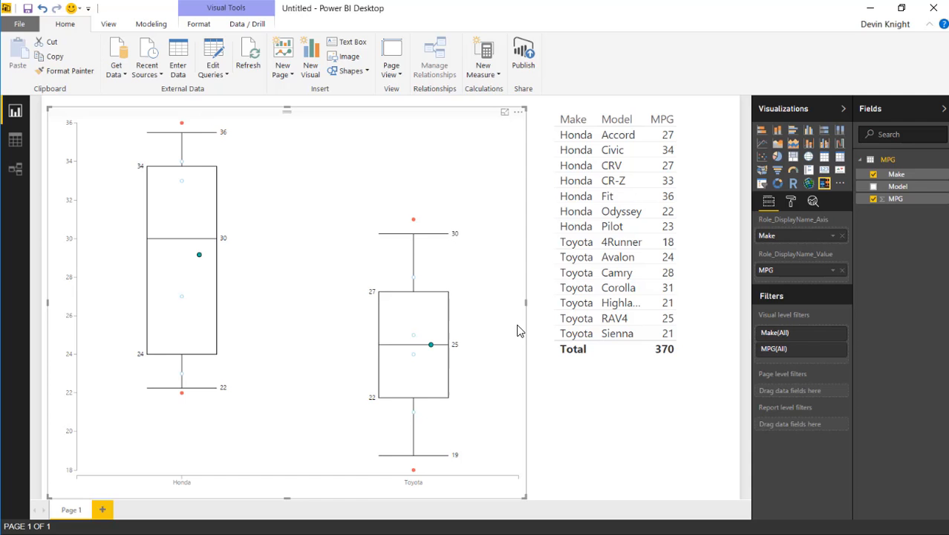
{"action": "mouse_move", "coordinate": [175, 483]}
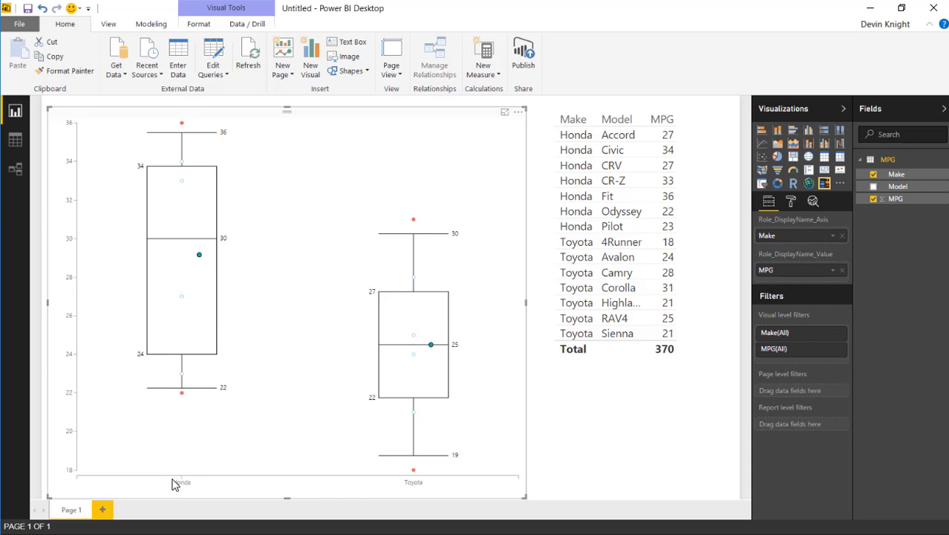
{"action": "mouse_move", "coordinate": [230, 493]}
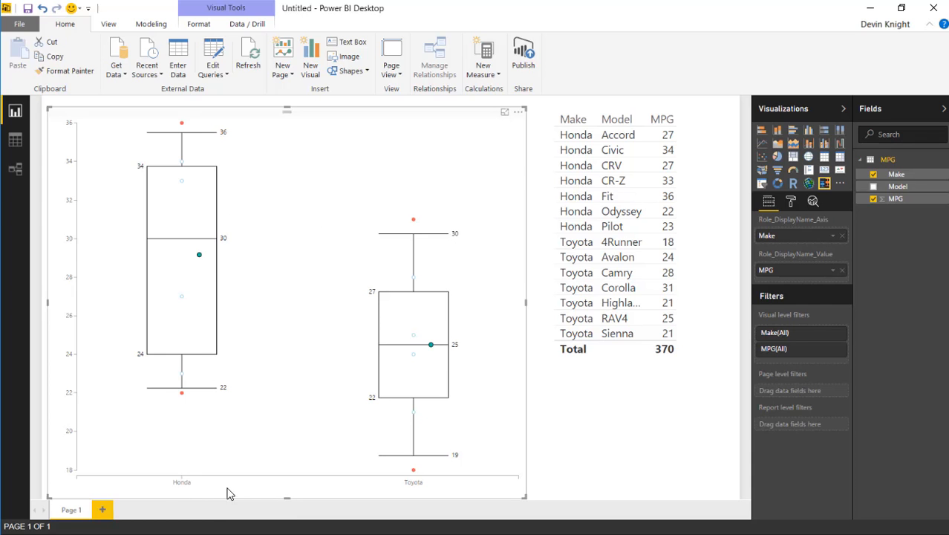
{"action": "mouse_move", "coordinate": [220, 160]}
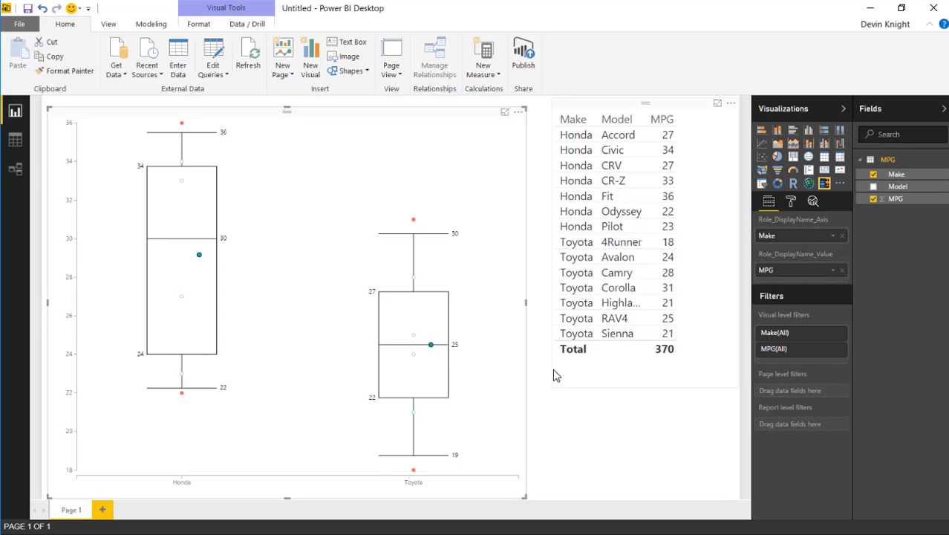
{"action": "mouse_move", "coordinate": [220, 191]}
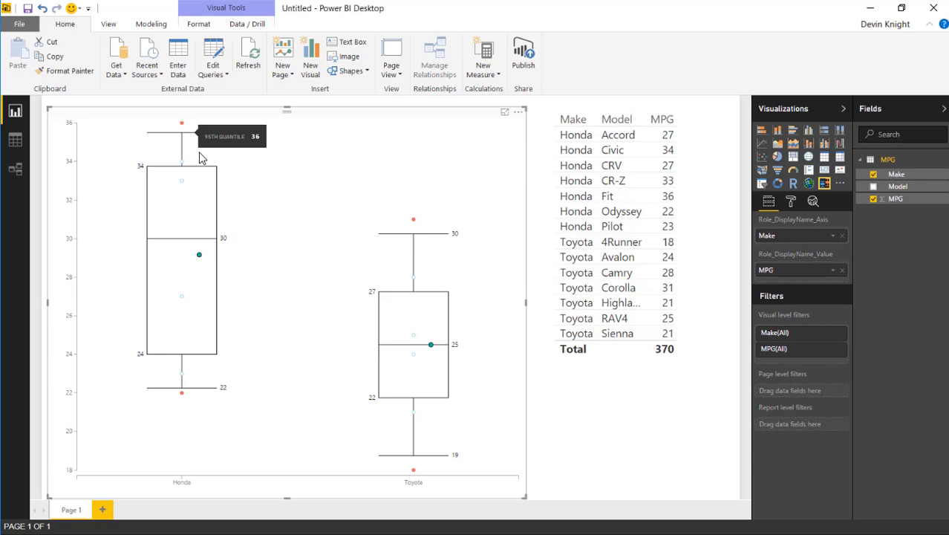
{"action": "mouse_move", "coordinate": [182, 124]}
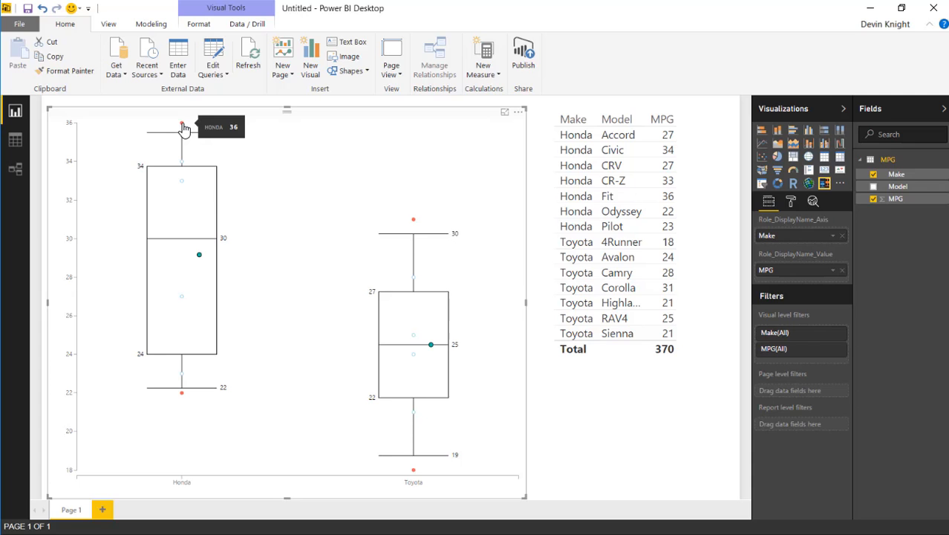
{"action": "mouse_move", "coordinate": [187, 399]}
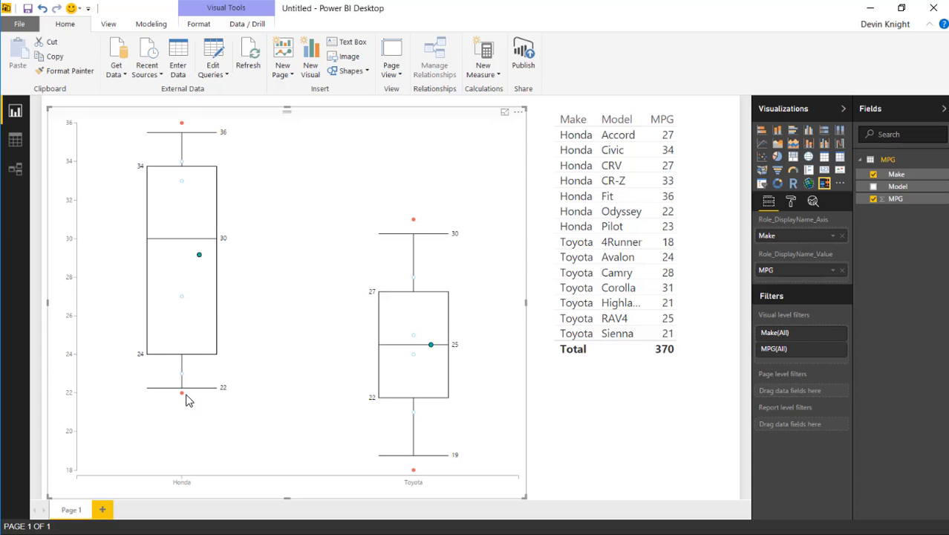
{"action": "mouse_move", "coordinate": [182, 395]}
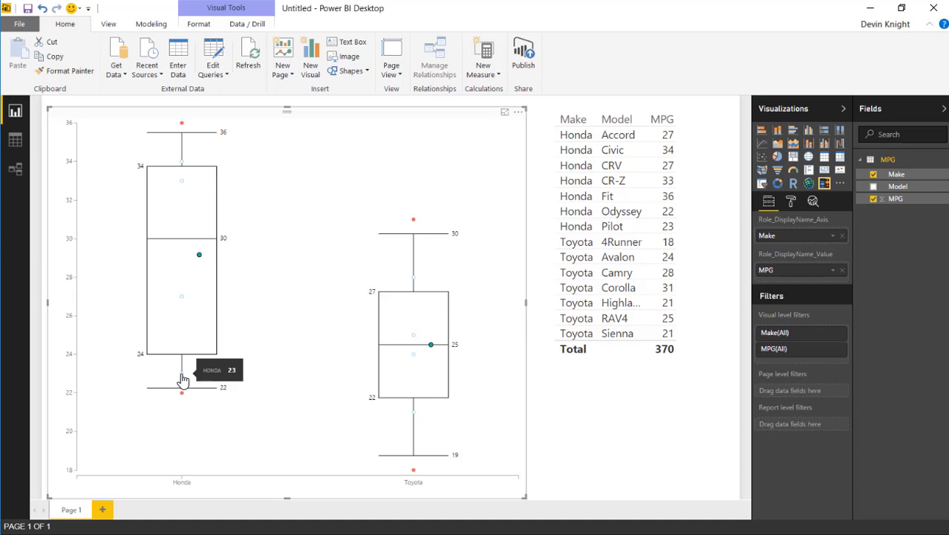
{"action": "mouse_move", "coordinate": [199, 255]}
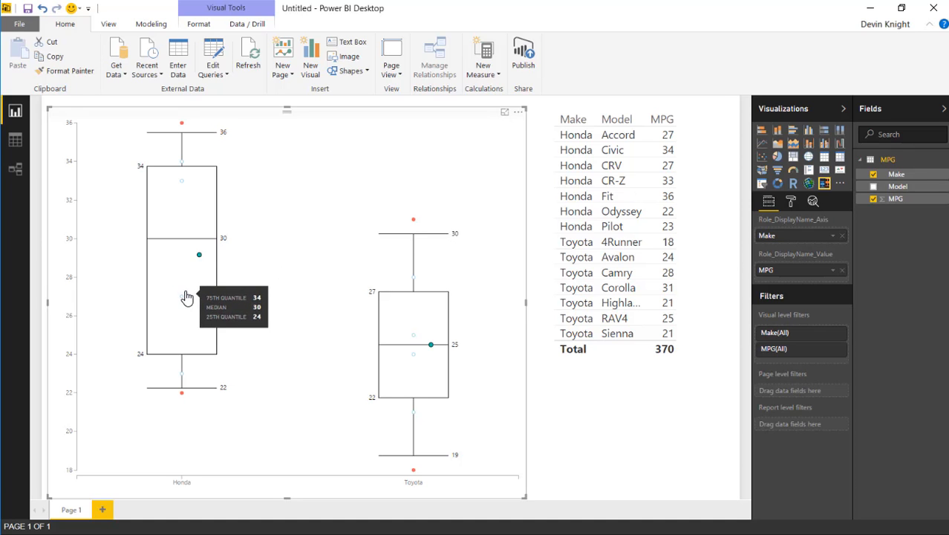
{"action": "mouse_move", "coordinate": [187, 167]}
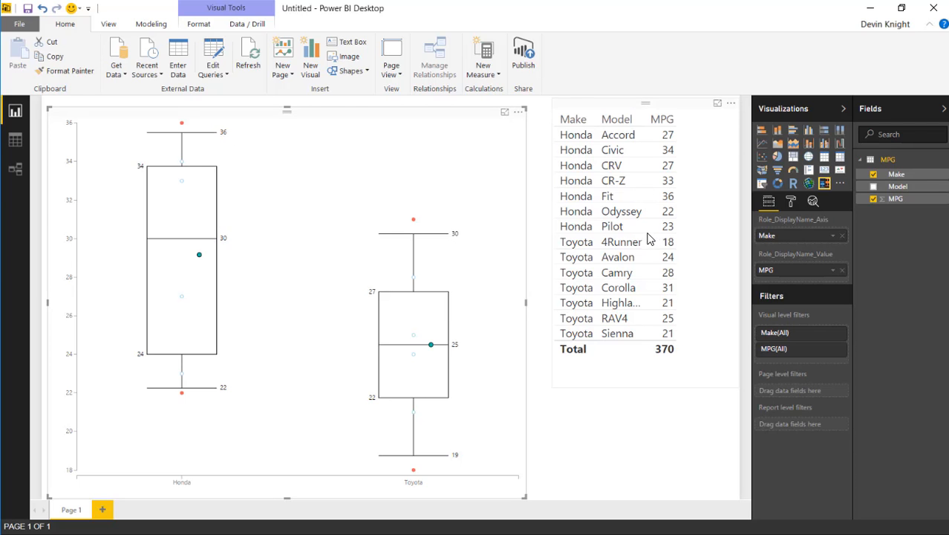
{"action": "mouse_move", "coordinate": [608, 244]}
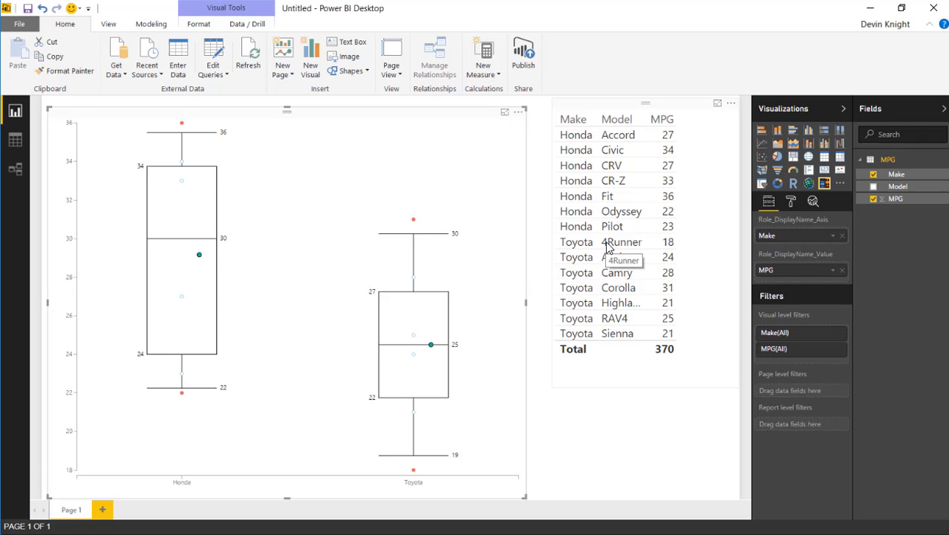
{"action": "mouse_move", "coordinate": [627, 165]}
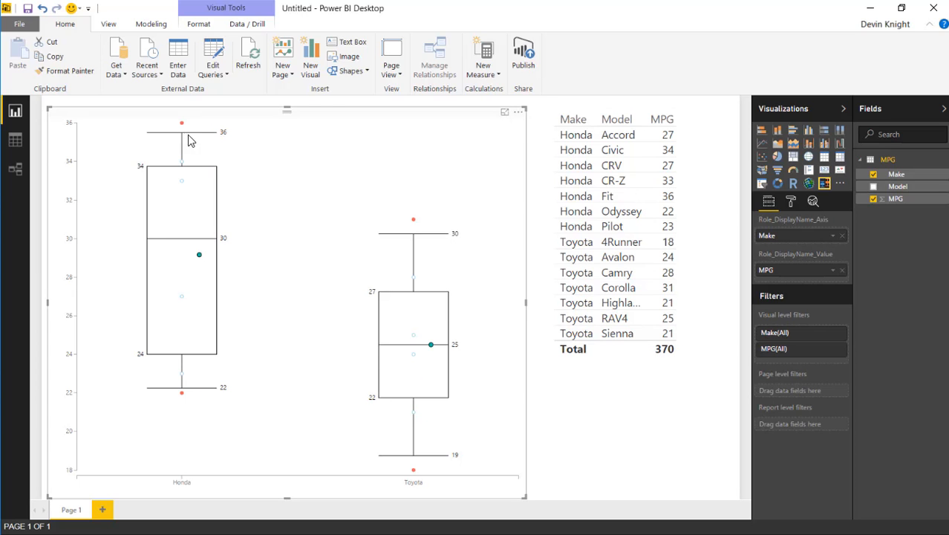
{"action": "mouse_move", "coordinate": [181, 125]}
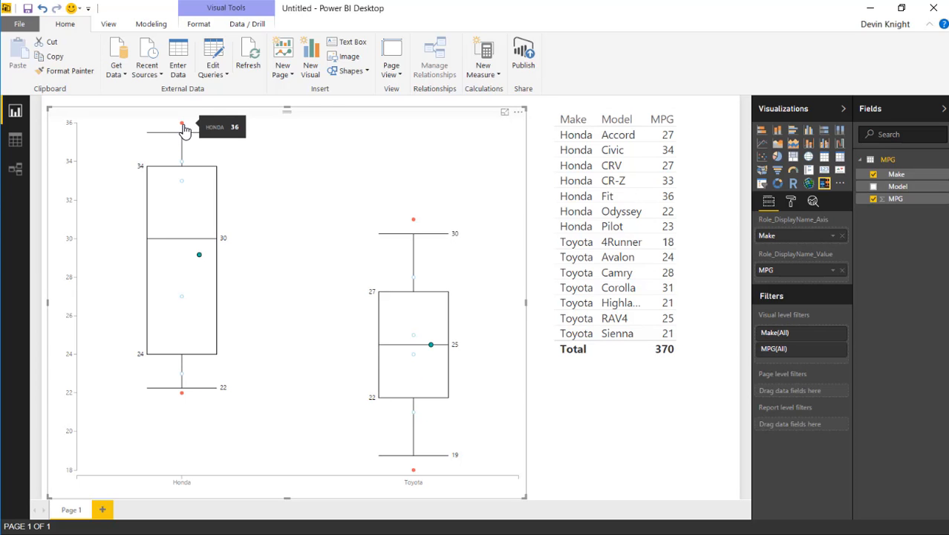
{"action": "mouse_move", "coordinate": [267, 424]}
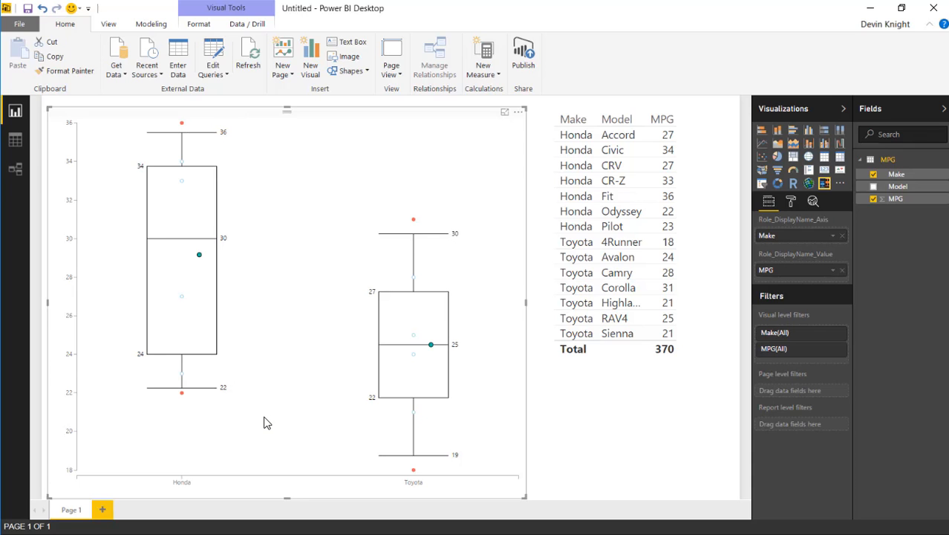
{"action": "mouse_move", "coordinate": [211, 150]}
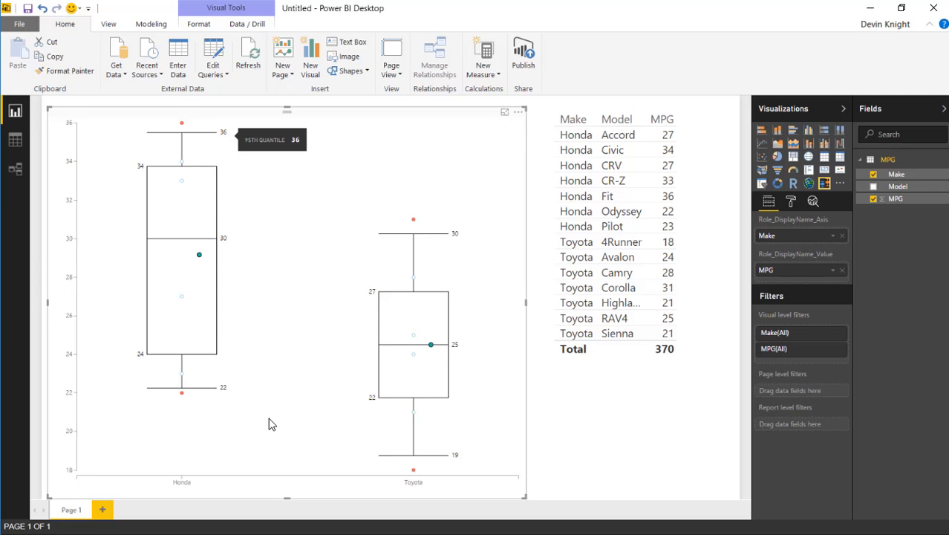
{"action": "mouse_move", "coordinate": [216, 140]}
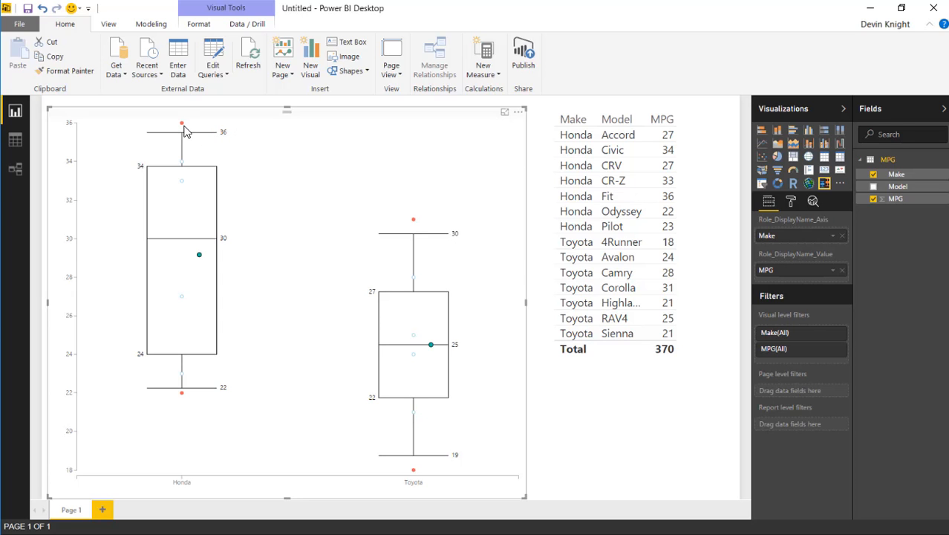
{"action": "mouse_move", "coordinate": [182, 190]}
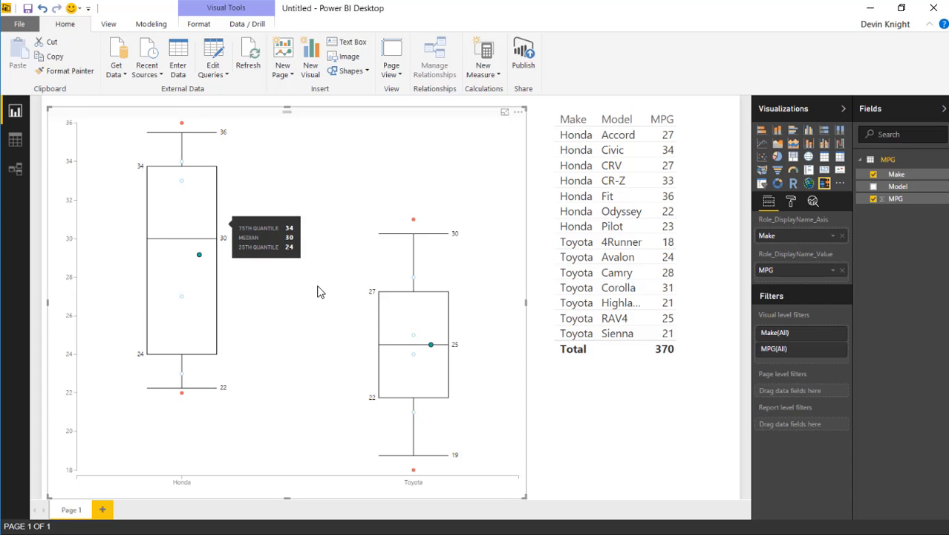
{"action": "mouse_move", "coordinate": [320, 291]}
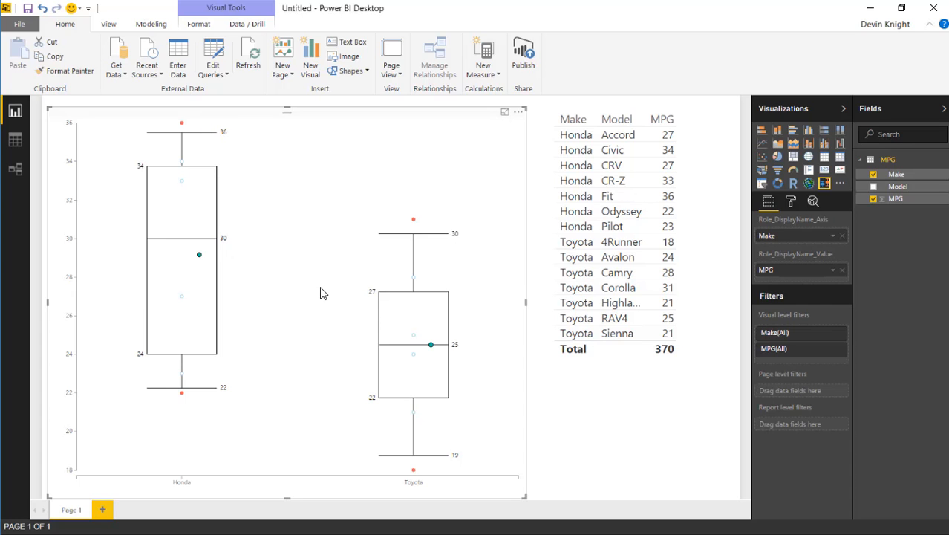
{"action": "mouse_move", "coordinate": [199, 255]}
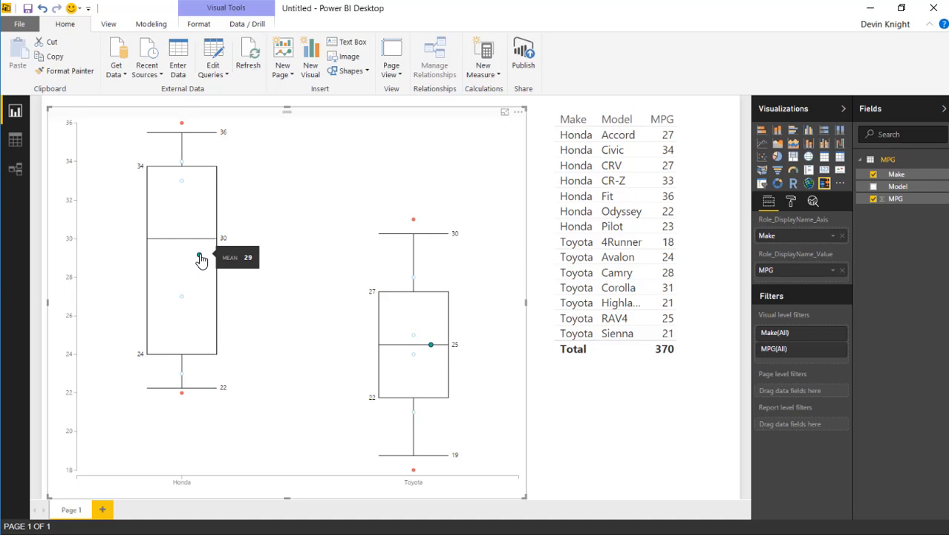
{"action": "mouse_move", "coordinate": [199, 248]}
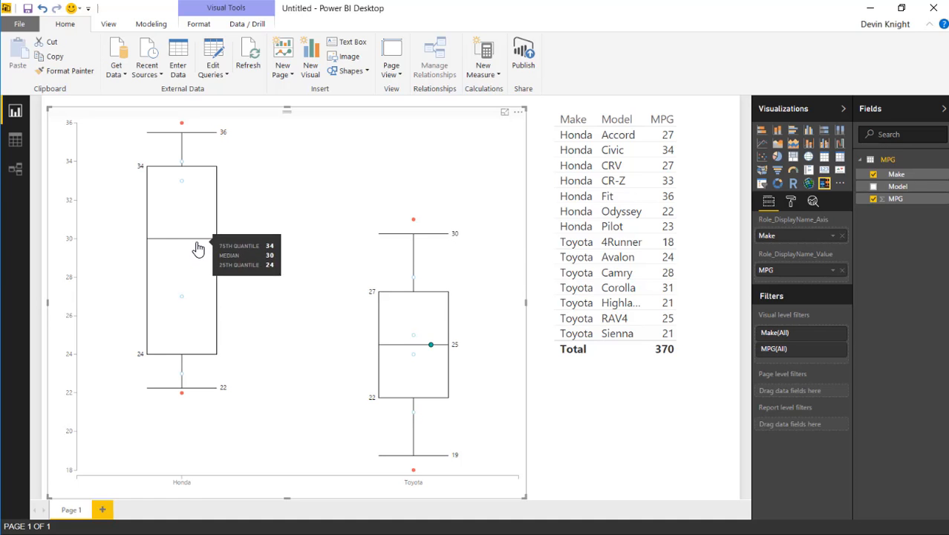
{"action": "mouse_move", "coordinate": [187, 244]}
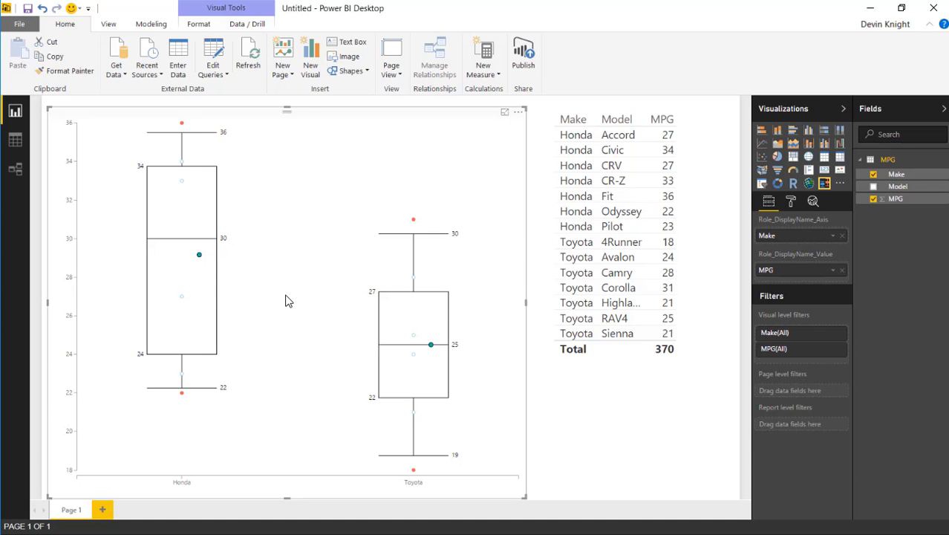
{"action": "mouse_move", "coordinate": [211, 262]}
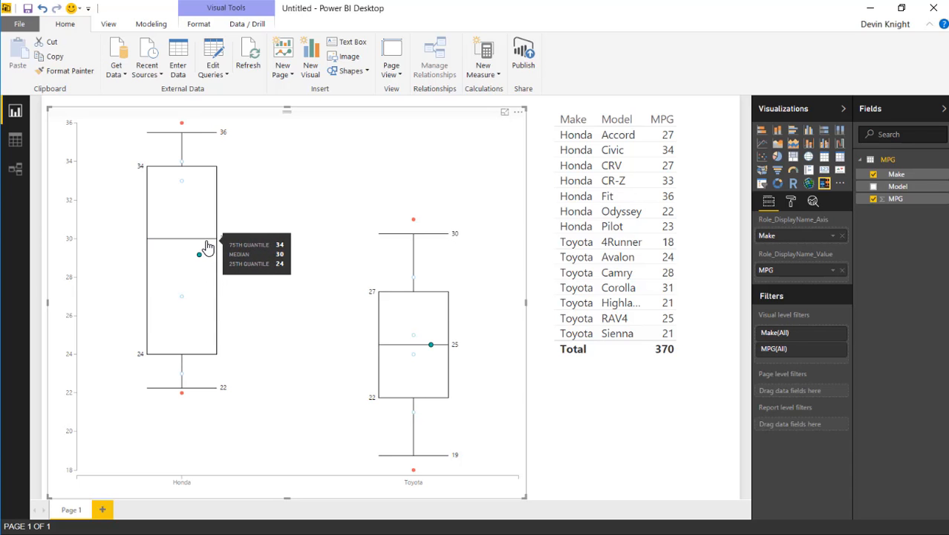
{"action": "mouse_move", "coordinate": [275, 327]}
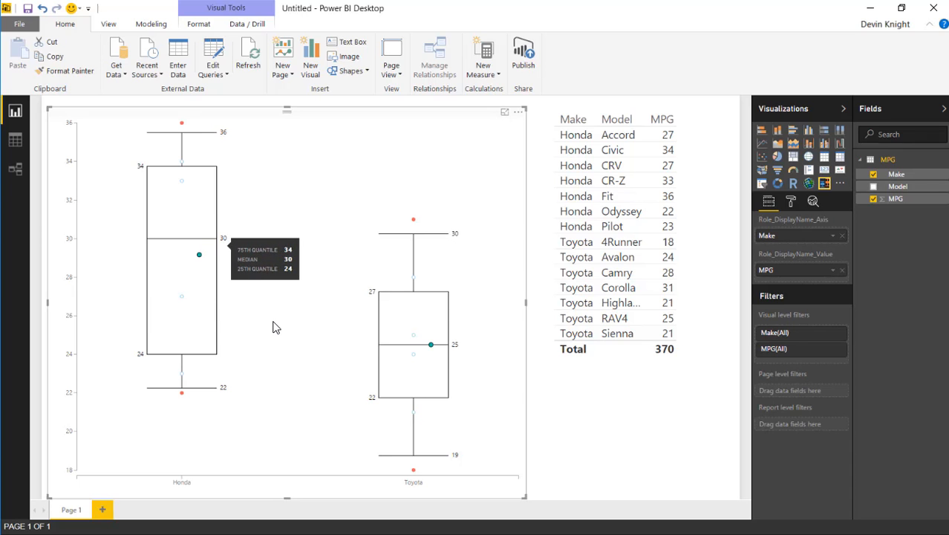
{"action": "mouse_move", "coordinate": [276, 327]}
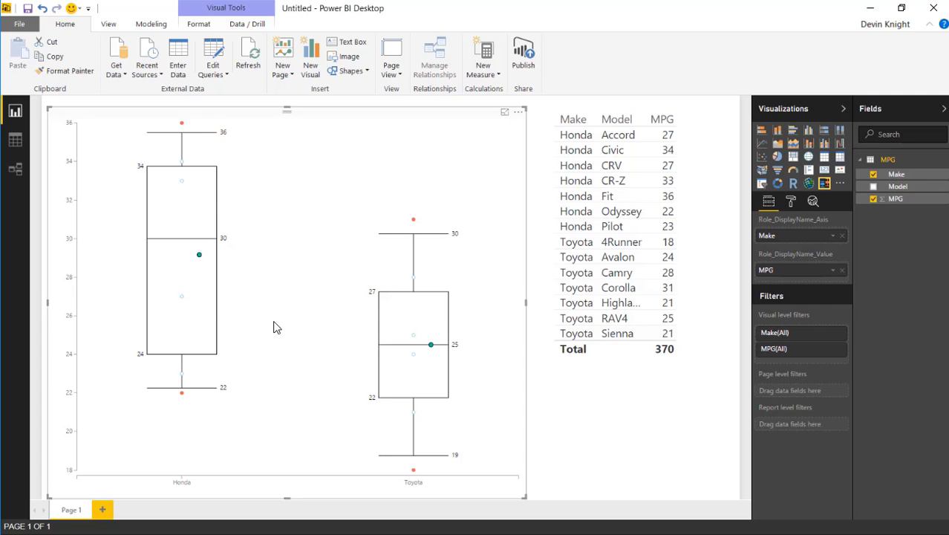
{"action": "mouse_move", "coordinate": [274, 253]}
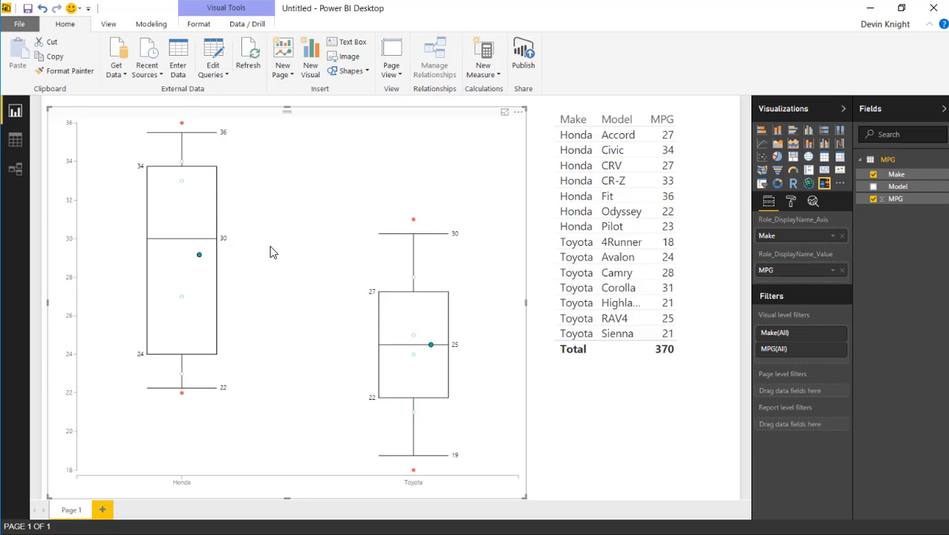
{"action": "mouse_move", "coordinate": [594, 422]}
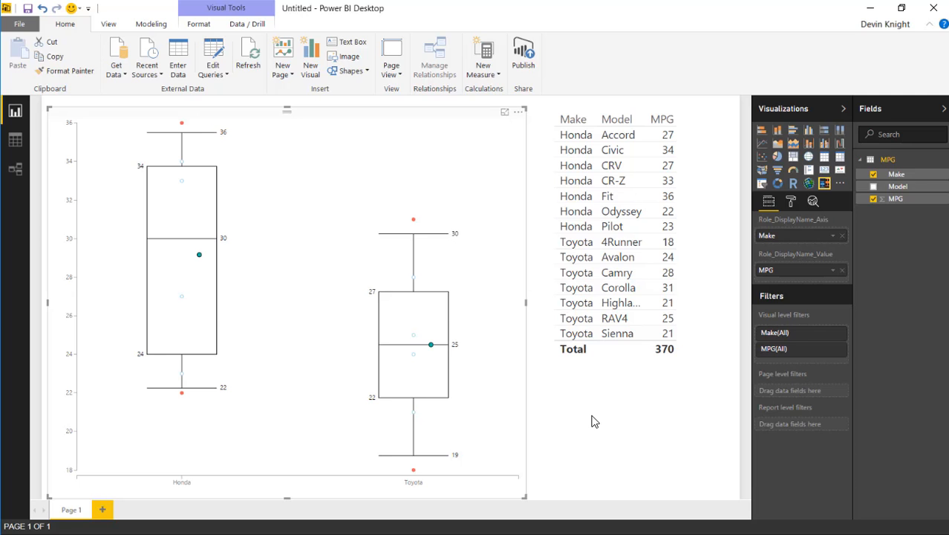
{"action": "mouse_move", "coordinate": [169, 140]}
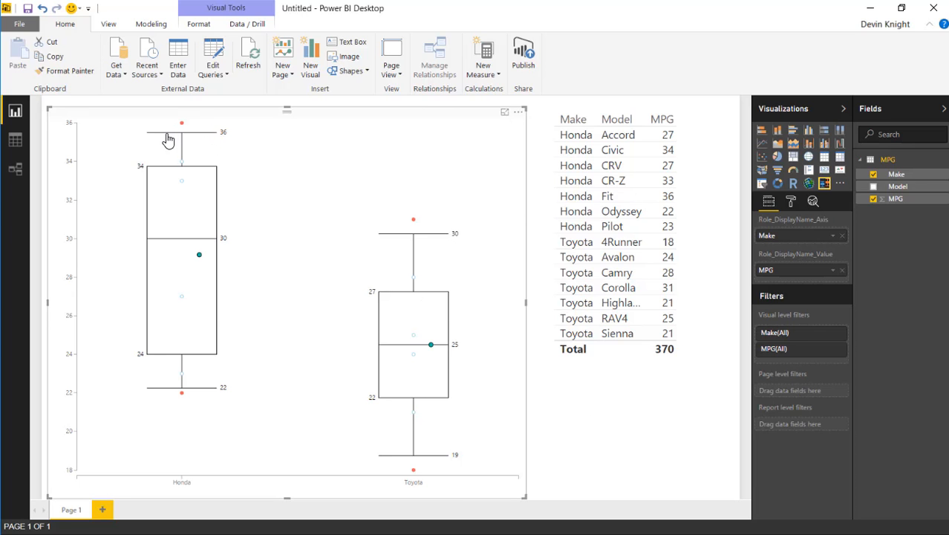
{"action": "mouse_move", "coordinate": [511, 347]}
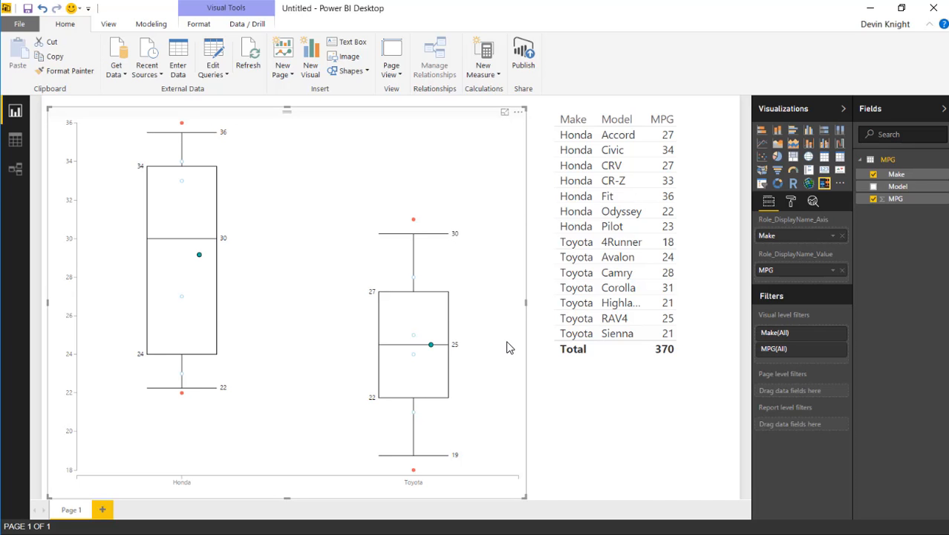
{"action": "mouse_move", "coordinate": [794, 232]}
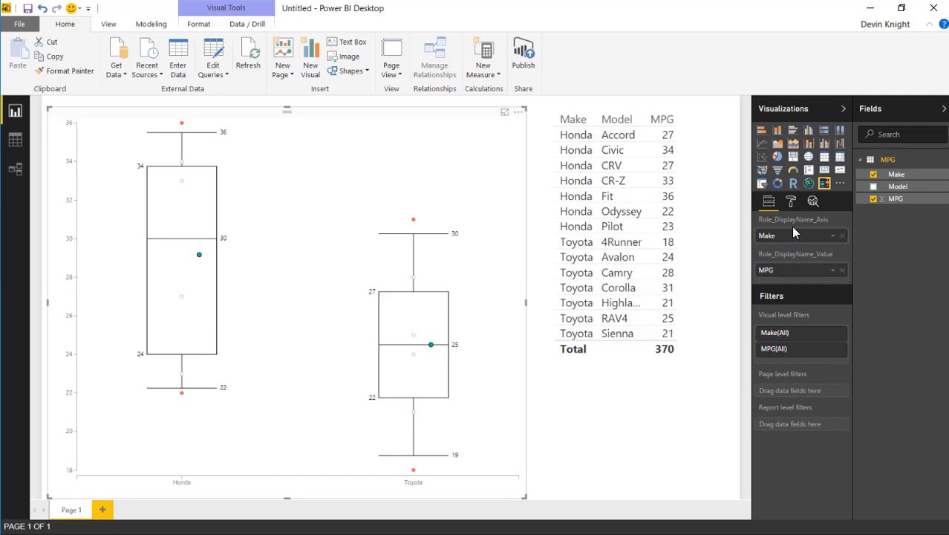
{"action": "mouse_move", "coordinate": [795, 208]}
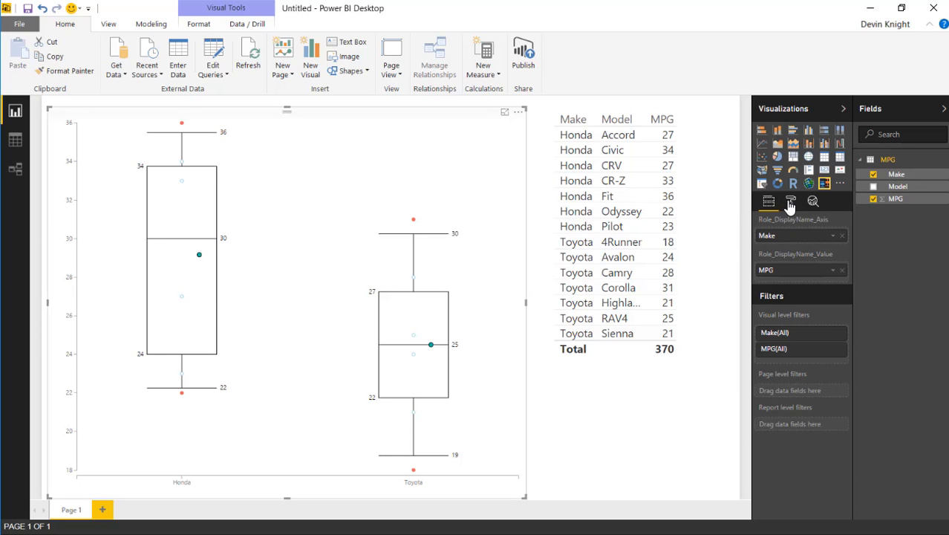
Step: Show the Format pane for the selected box plot
{"action": "left_click", "coordinate": [790, 202]}
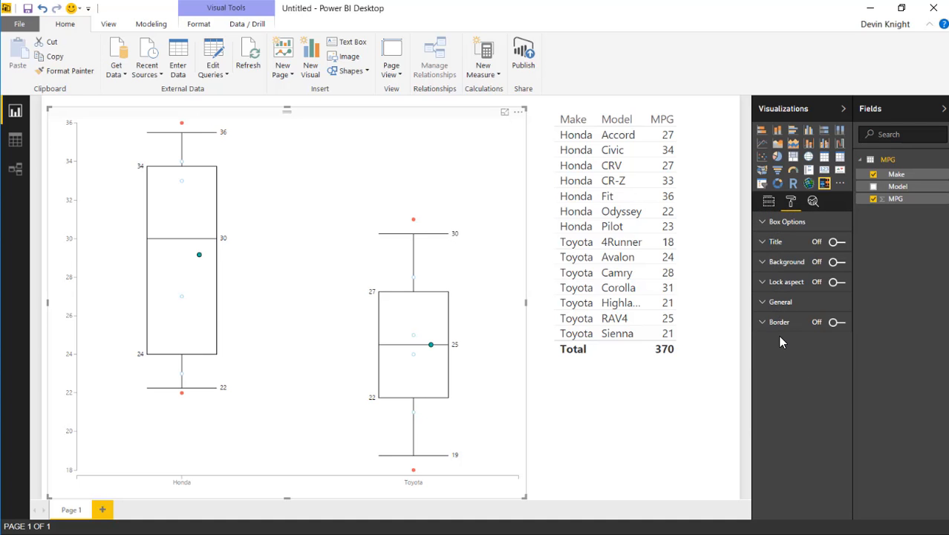
{"action": "mouse_move", "coordinate": [788, 330]}
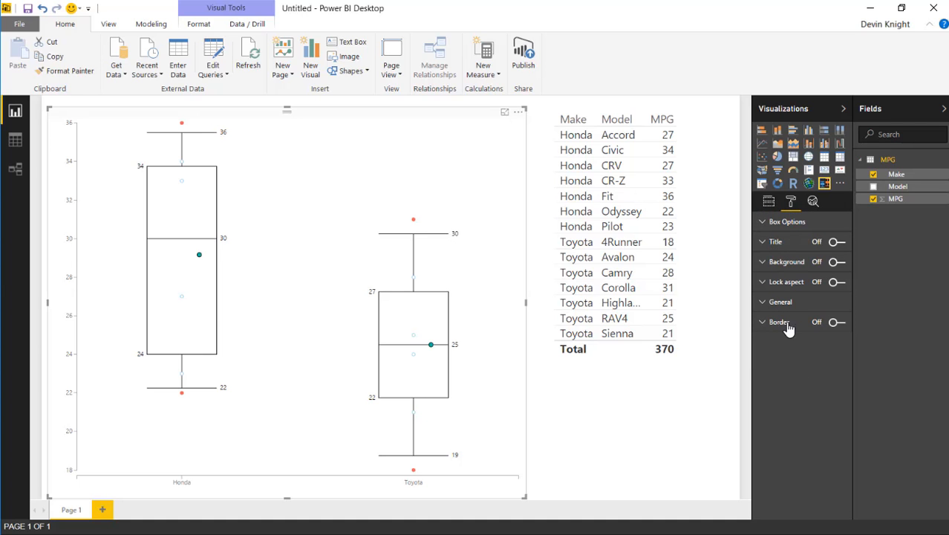
{"action": "mouse_move", "coordinate": [820, 251]}
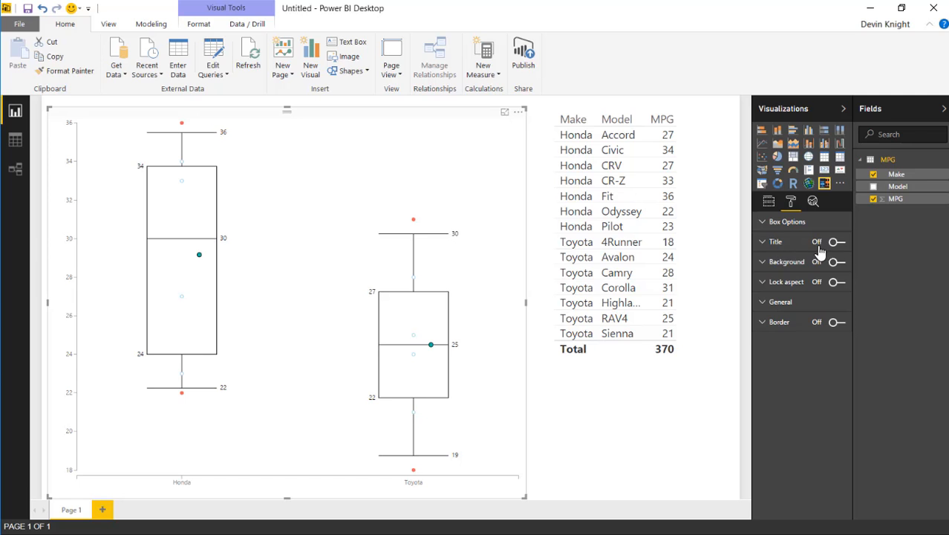
{"action": "mouse_move", "coordinate": [767, 232]}
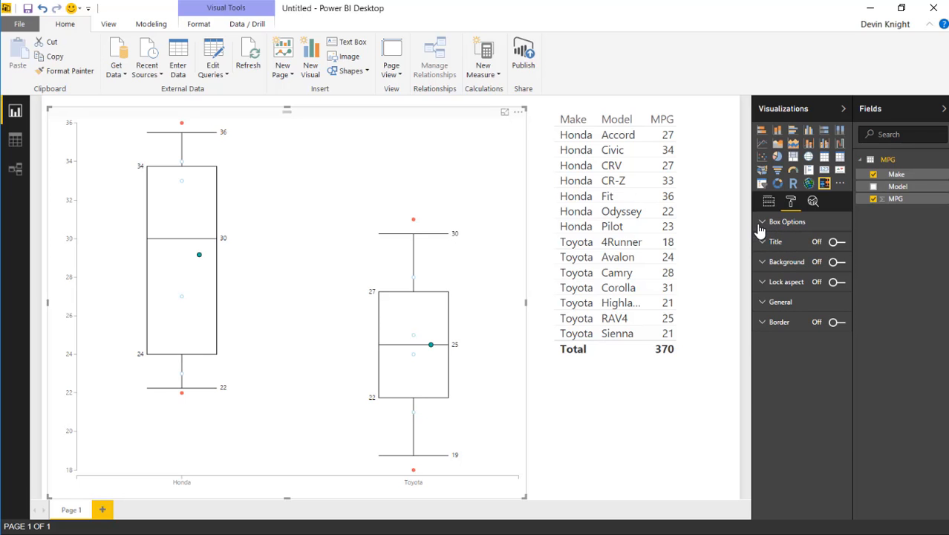
Step: In Box Options set the 1st Quartile to 0.05 (briefly 0.0, then restored)
{"action": "left_click", "coordinate": [787, 221]}
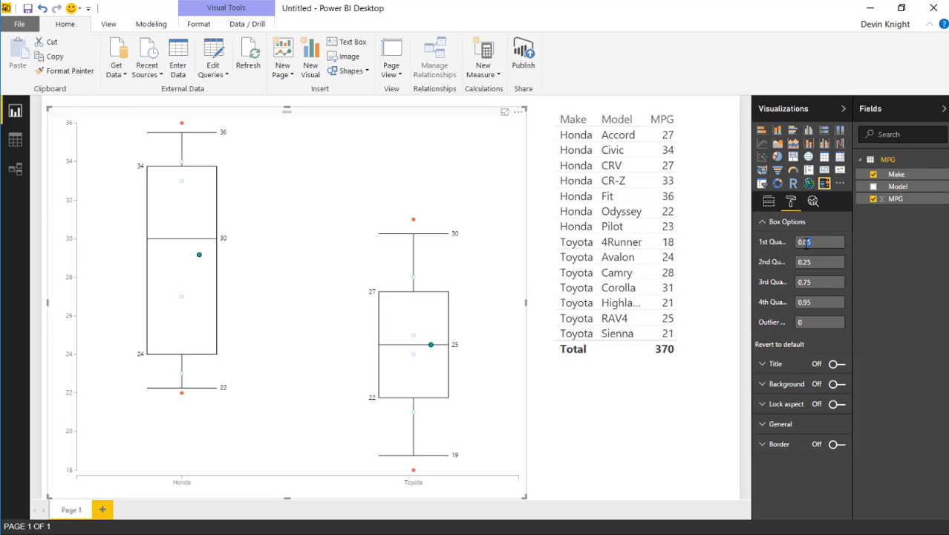
{"action": "type", "text": "0.0"}
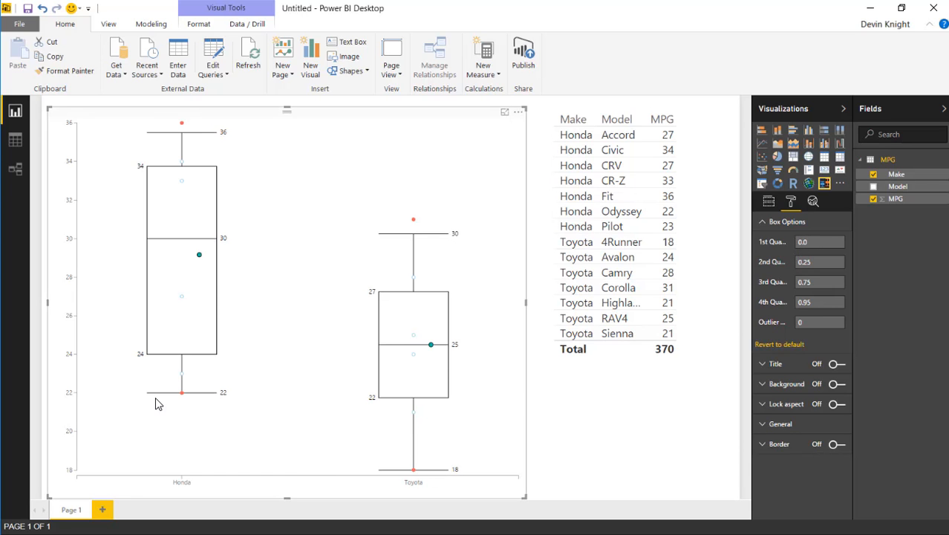
{"action": "mouse_move", "coordinate": [190, 401]}
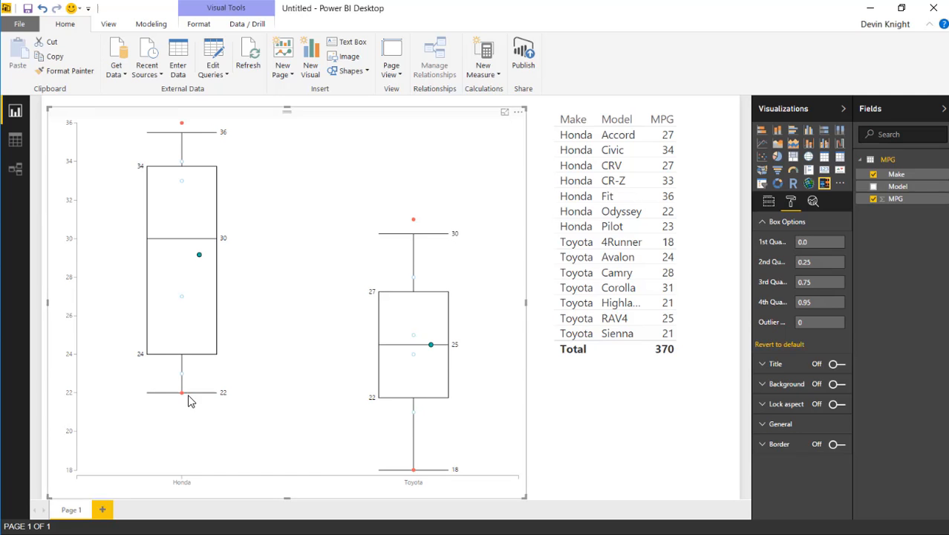
{"action": "mouse_move", "coordinate": [211, 400]}
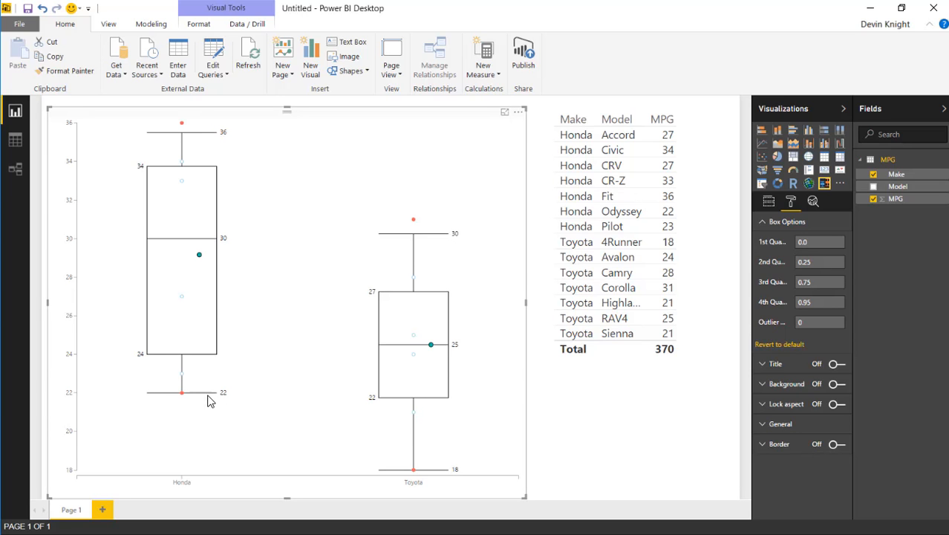
{"action": "mouse_move", "coordinate": [182, 392]}
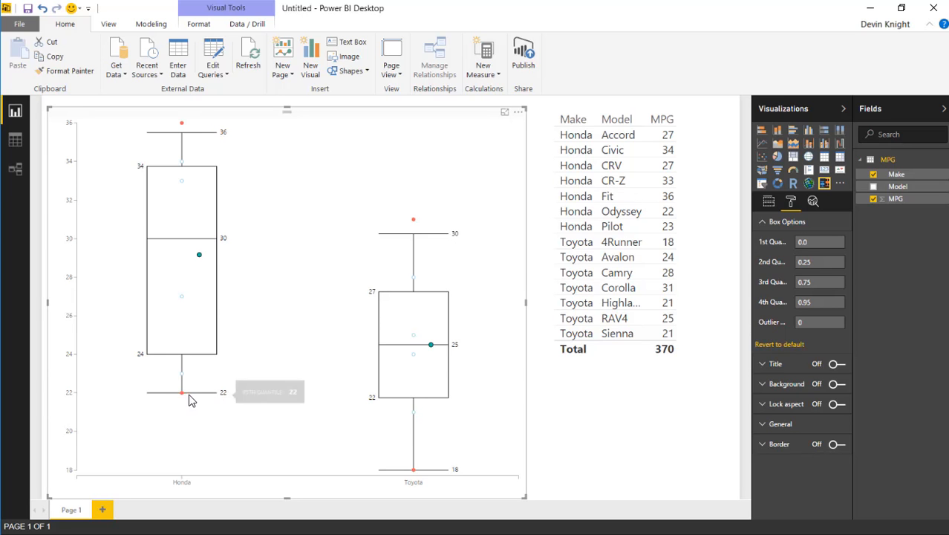
{"action": "left_click", "coordinate": [817, 241]}
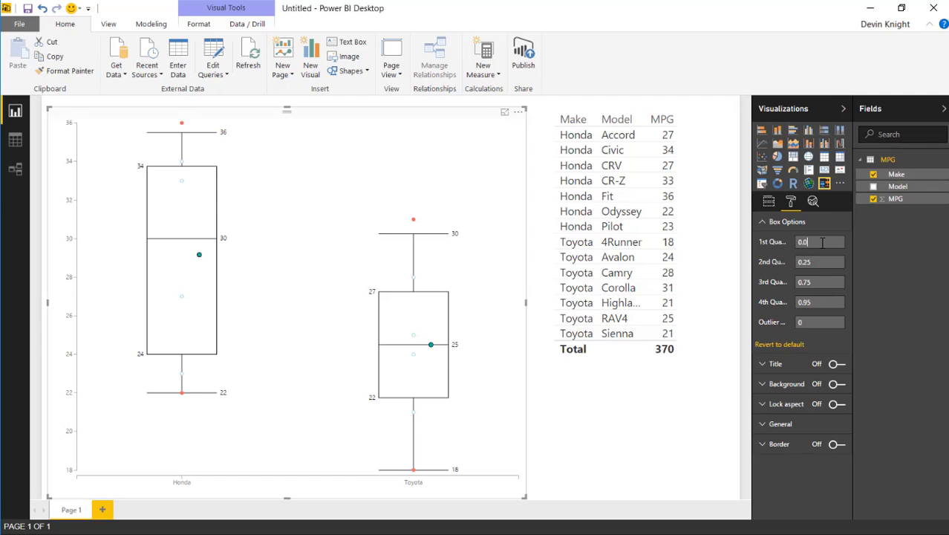
{"action": "type", "text": "0.05"}
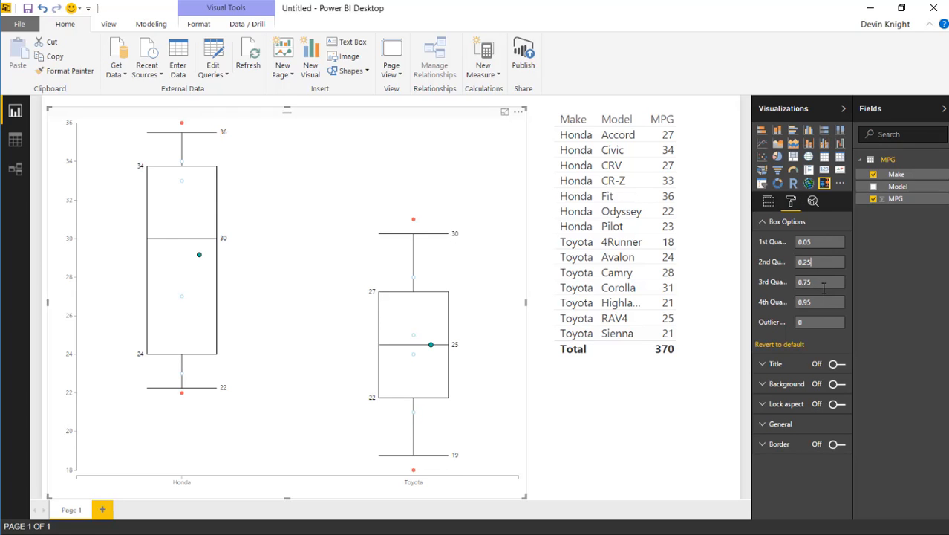
{"action": "mouse_move", "coordinate": [820, 283]}
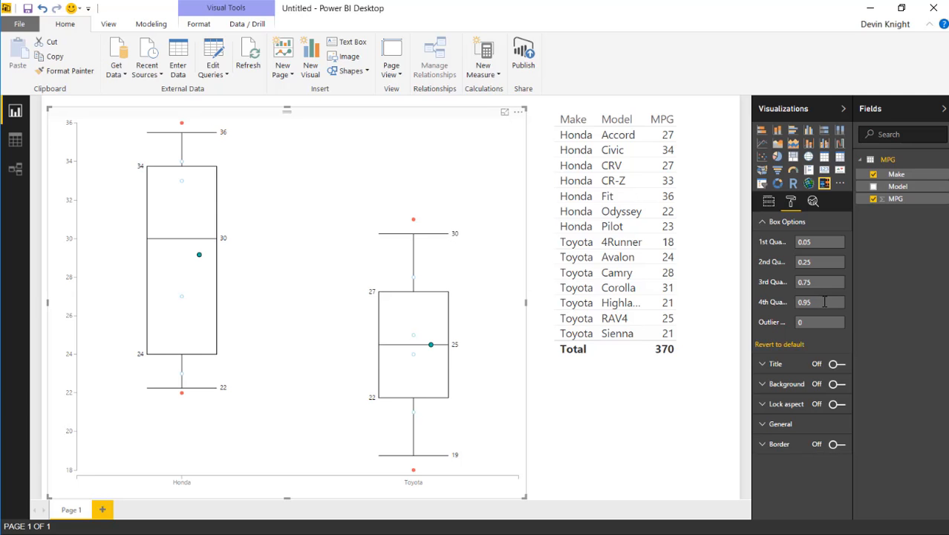
{"action": "left_click", "coordinate": [817, 302]}
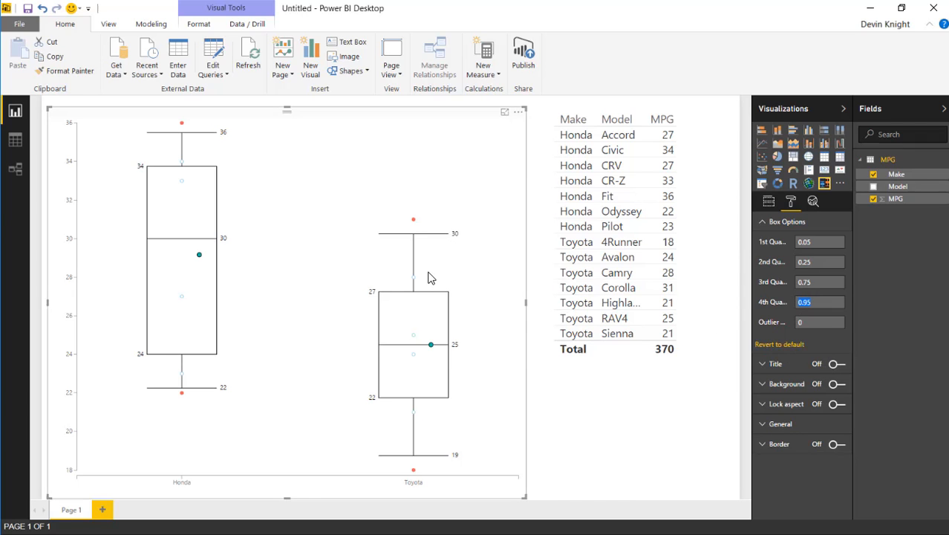
{"action": "mouse_move", "coordinate": [404, 238]}
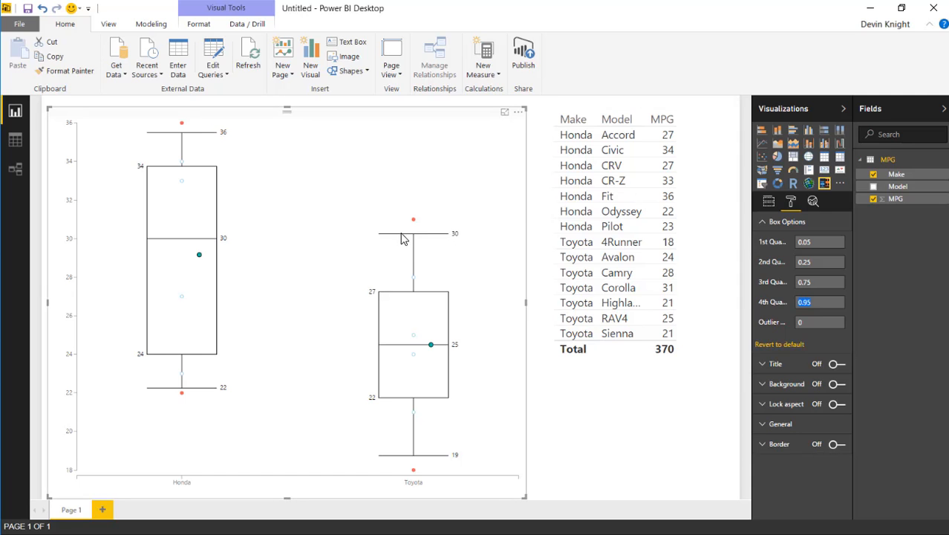
{"action": "mouse_move", "coordinate": [392, 227]}
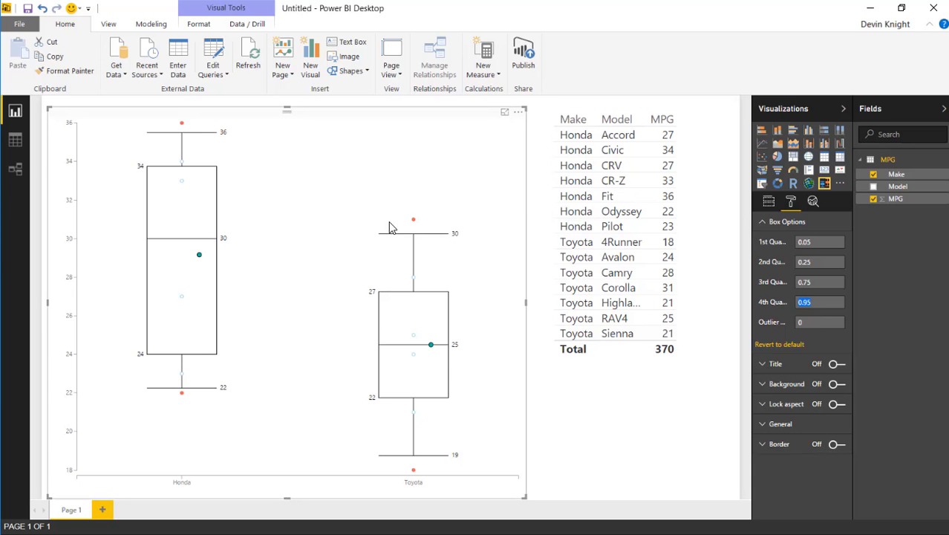
{"action": "mouse_move", "coordinate": [806, 317]}
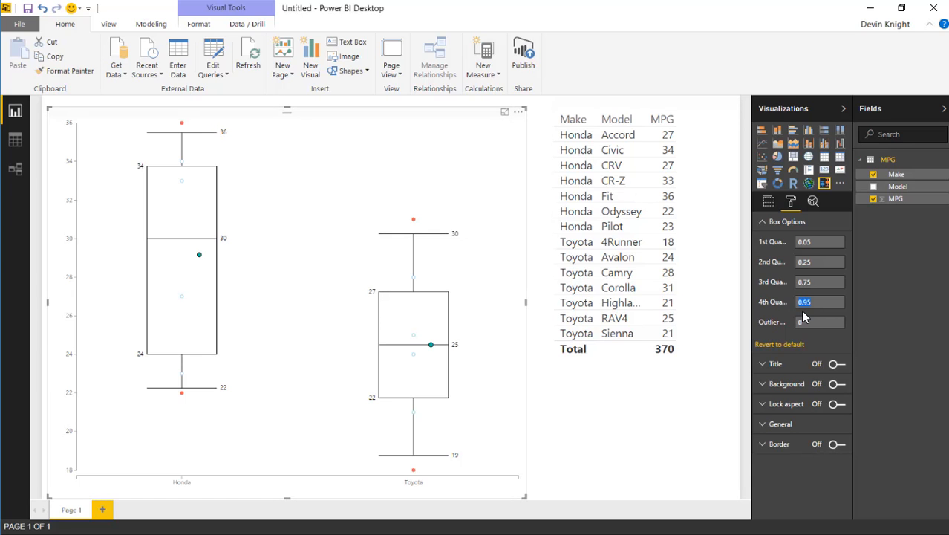
{"action": "type", "text": "1"}
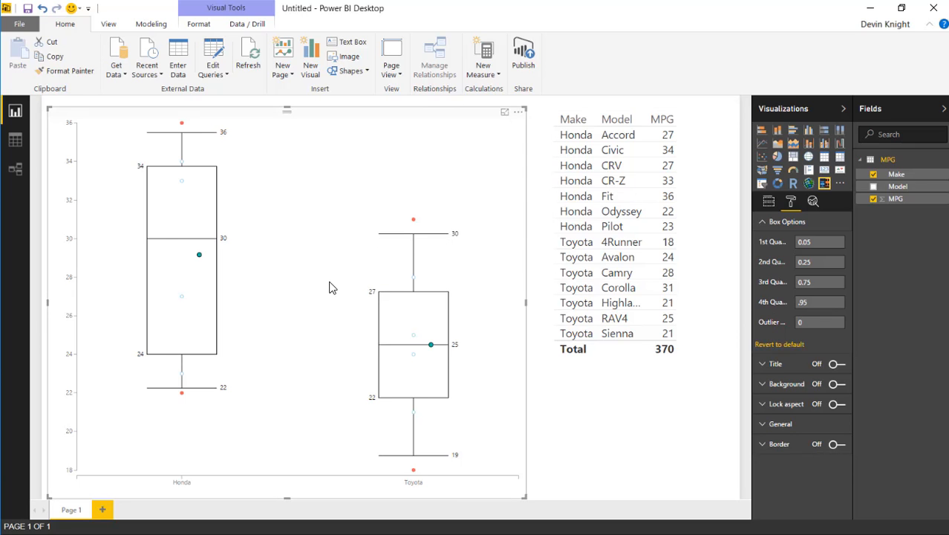
{"action": "left_click", "coordinate": [819, 321]}
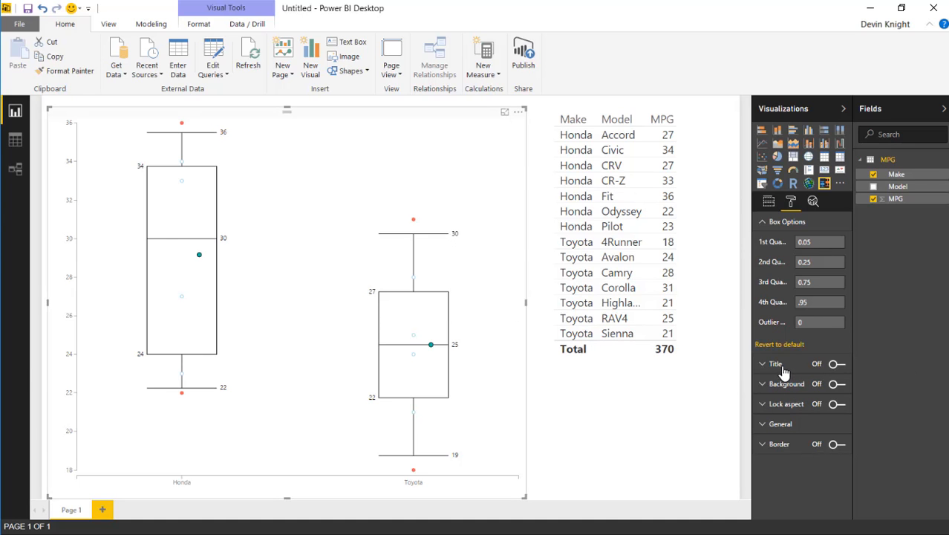
Step: Enable the visual title with text 'Q1=.05, Q2=.25' at text size 25
{"action": "left_click", "coordinate": [836, 363]}
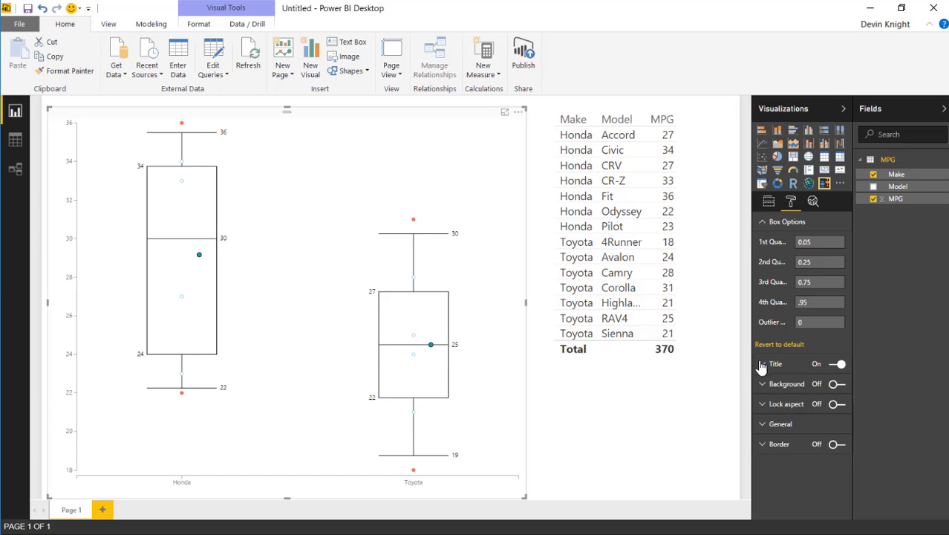
{"action": "left_click", "coordinate": [775, 363]}
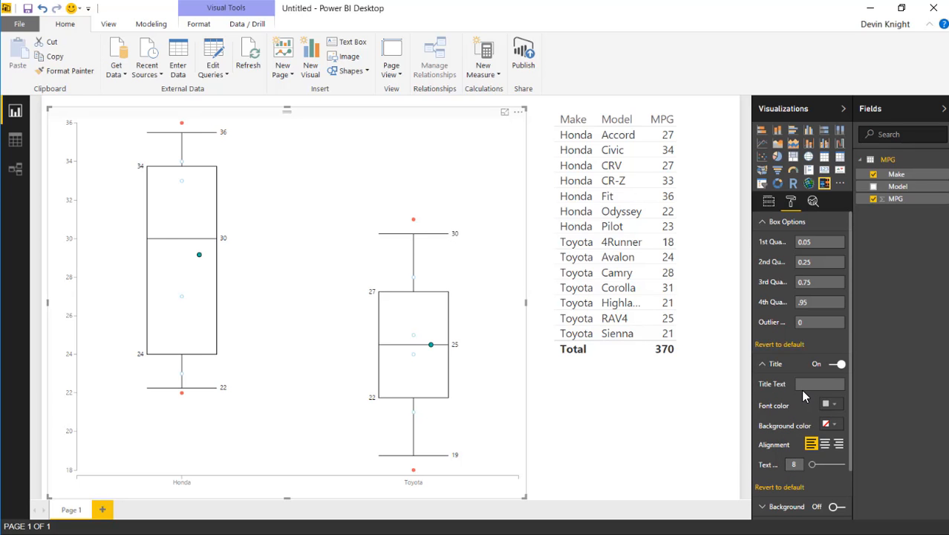
{"action": "type", "text": "Q1=.05,"}
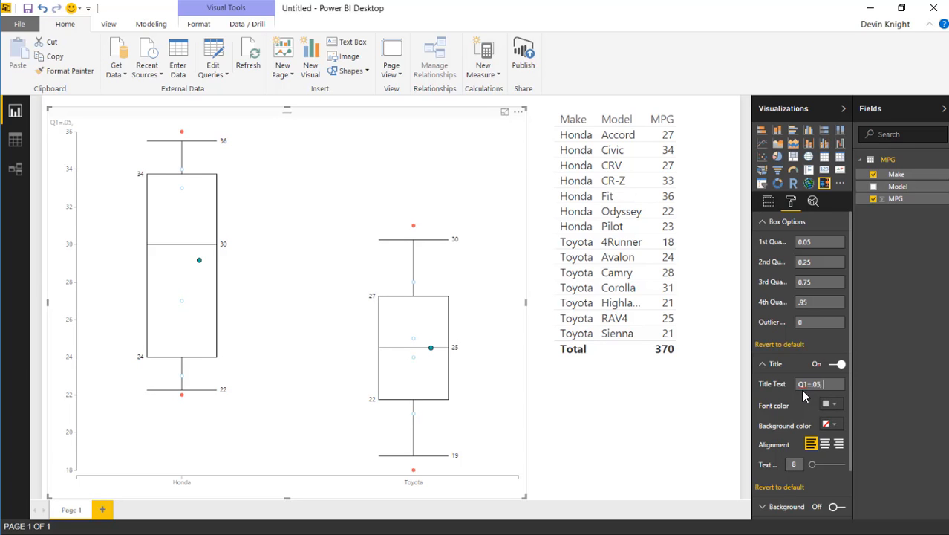
{"action": "type", "text": "Q2=.25"}
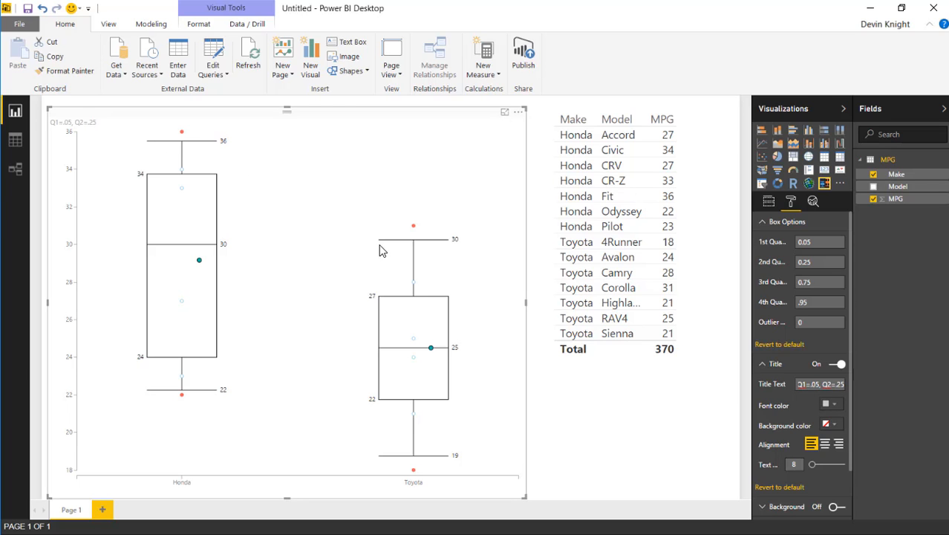
{"action": "left_click", "coordinate": [826, 404]}
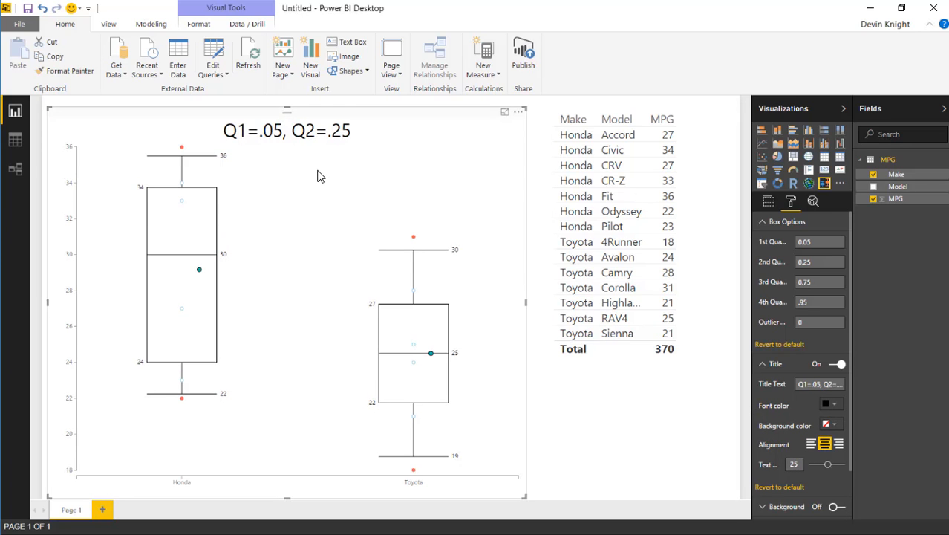
{"action": "mouse_move", "coordinate": [513, 266]}
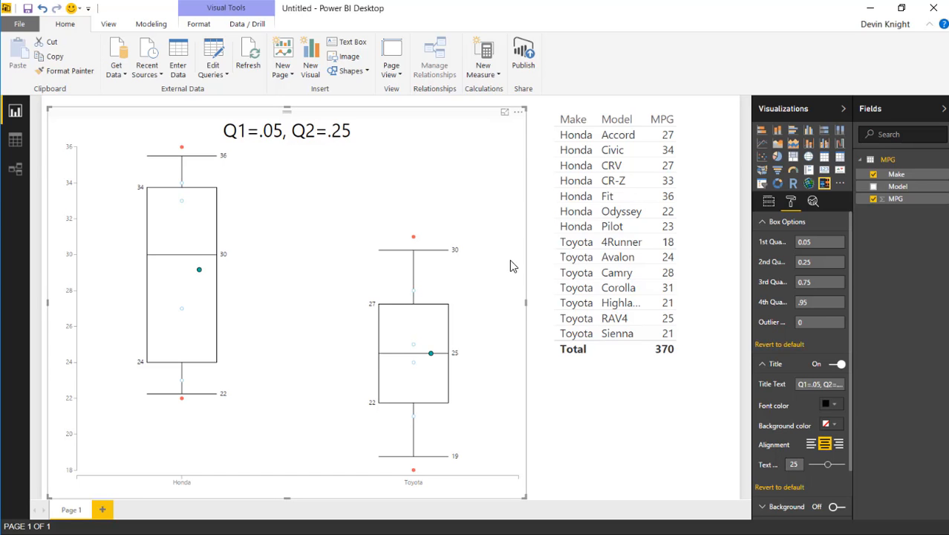
Step: Append ', Q3 =.75, Q4=.95' to the title so all four percentiles are listed
{"action": "left_click", "coordinate": [820, 384]}
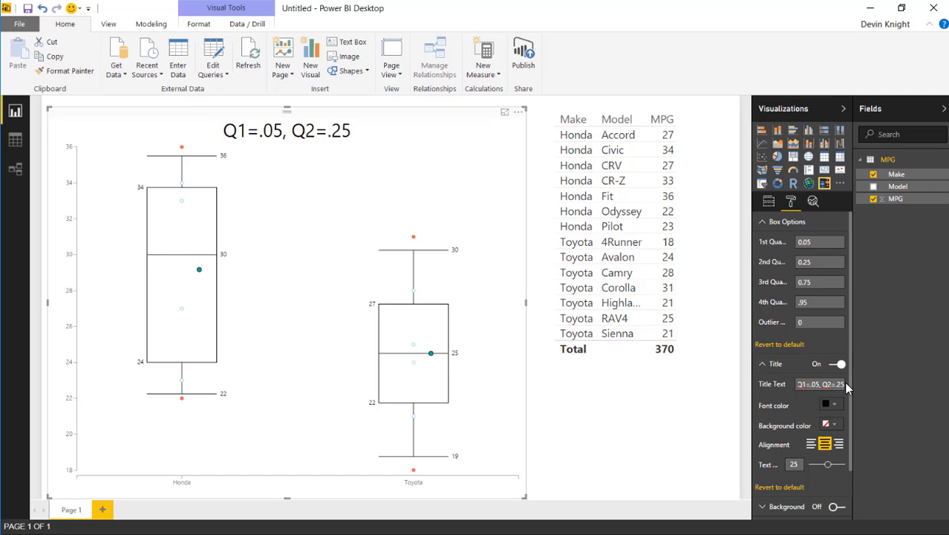
{"action": "type", "text": ","}
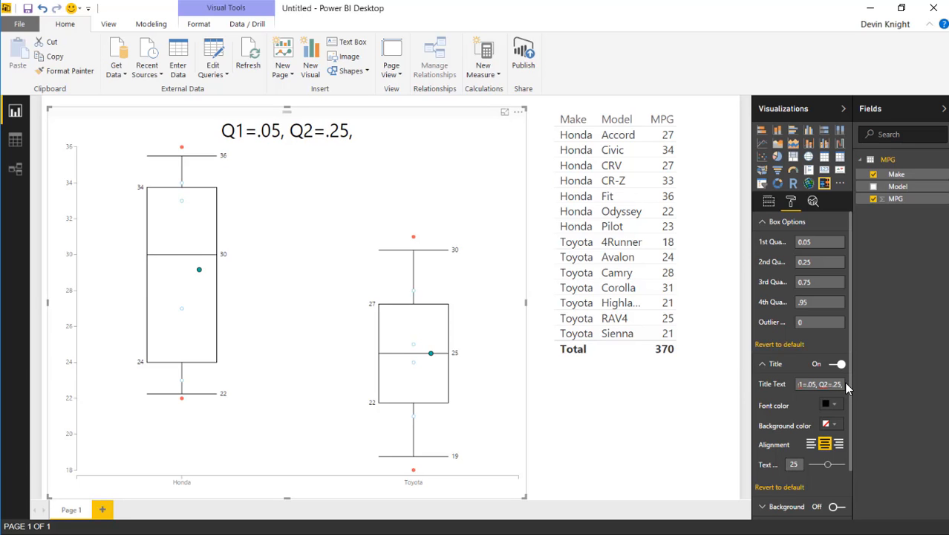
{"action": "type", "text": "Q"}
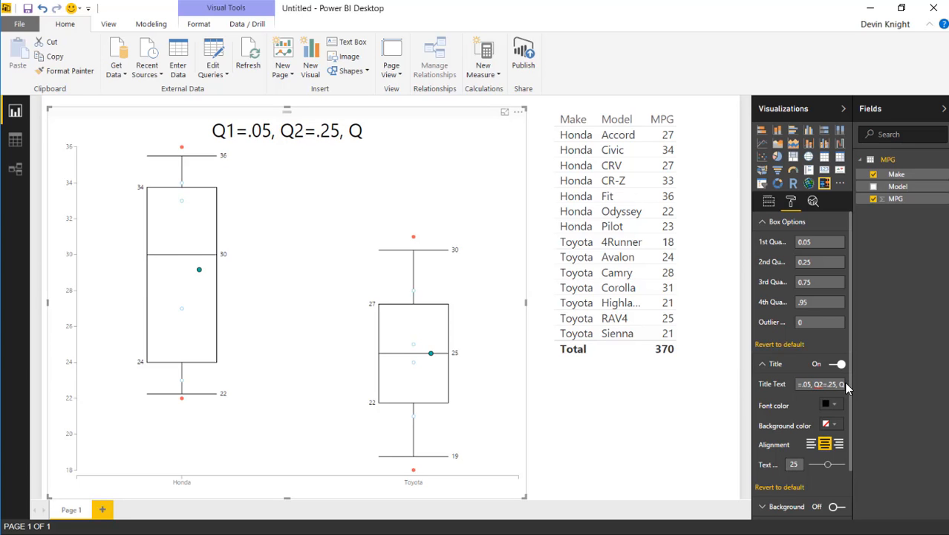
{"action": "type", "text": "3 ="}
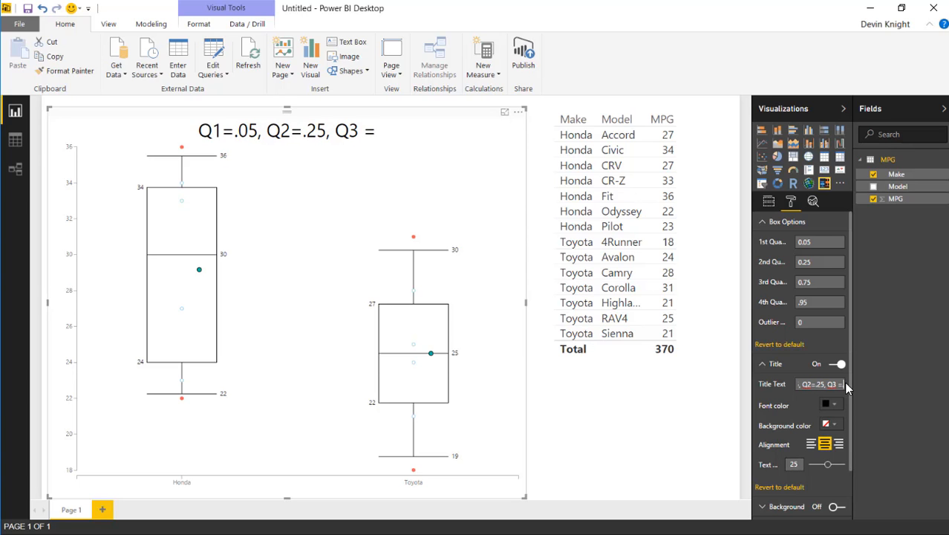
{"action": "type", "text": ".75"}
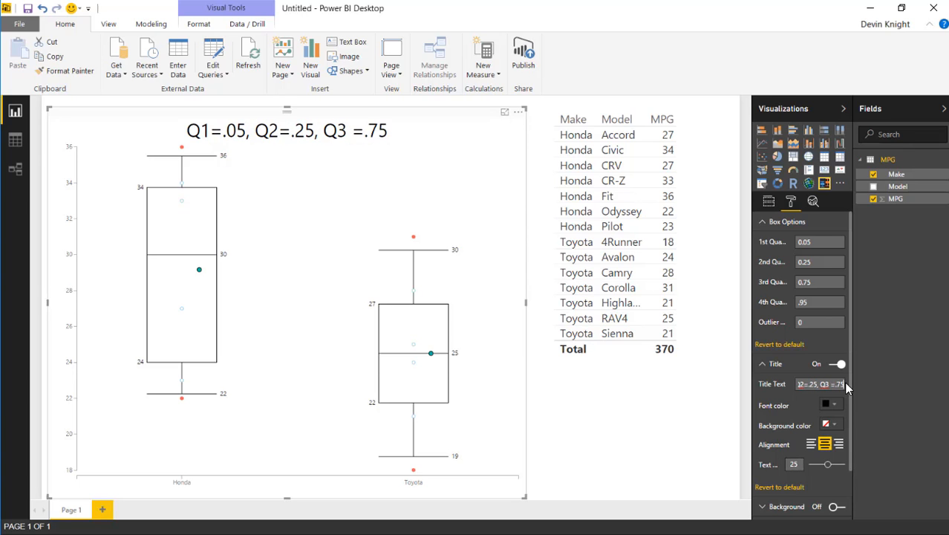
{"action": "type", "text": ","}
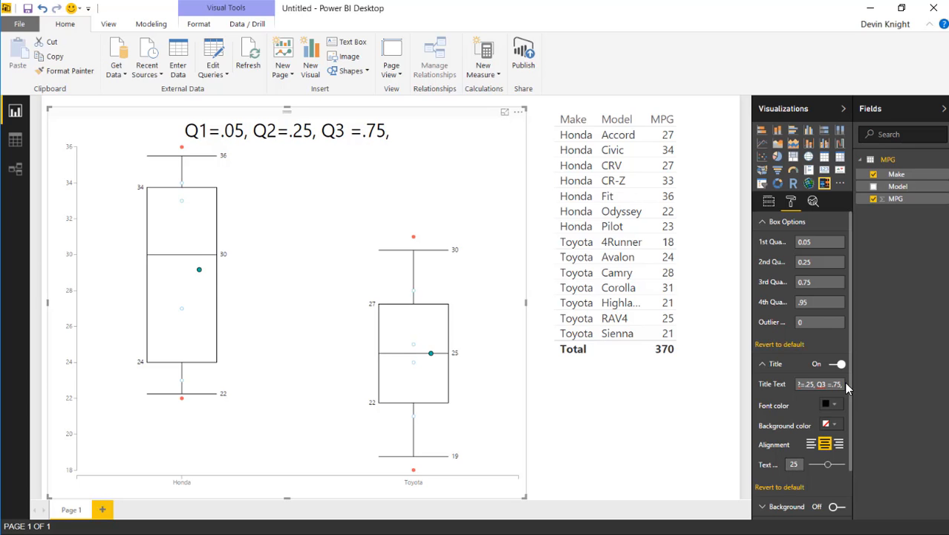
{"action": "type", "text": ", Q4=.95"}
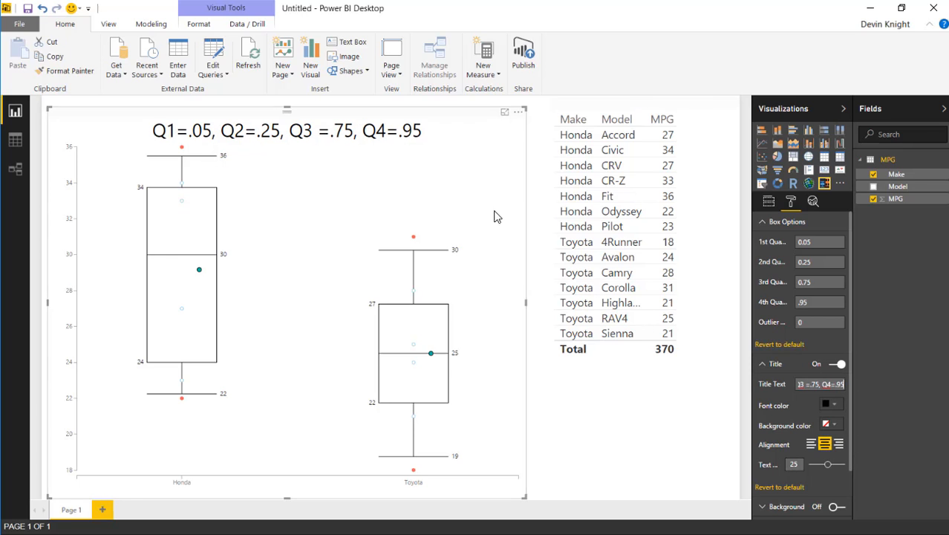
{"action": "mouse_move", "coordinate": [202, 334]}
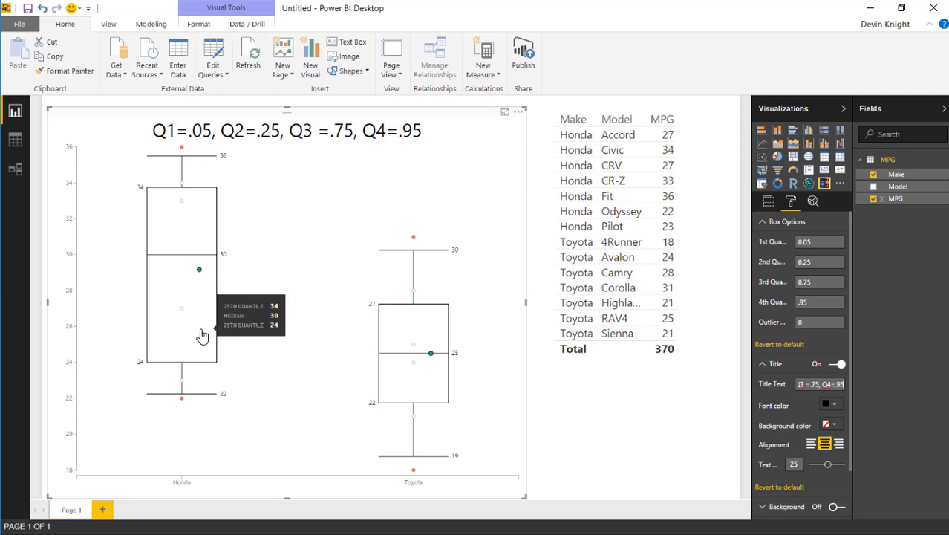
{"action": "mouse_move", "coordinate": [558, 431]}
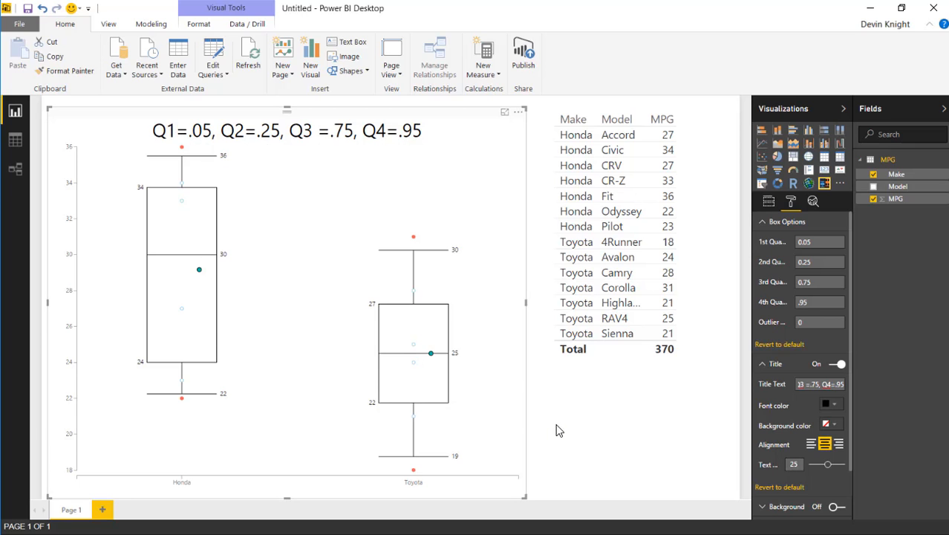
{"action": "mouse_move", "coordinate": [559, 425]}
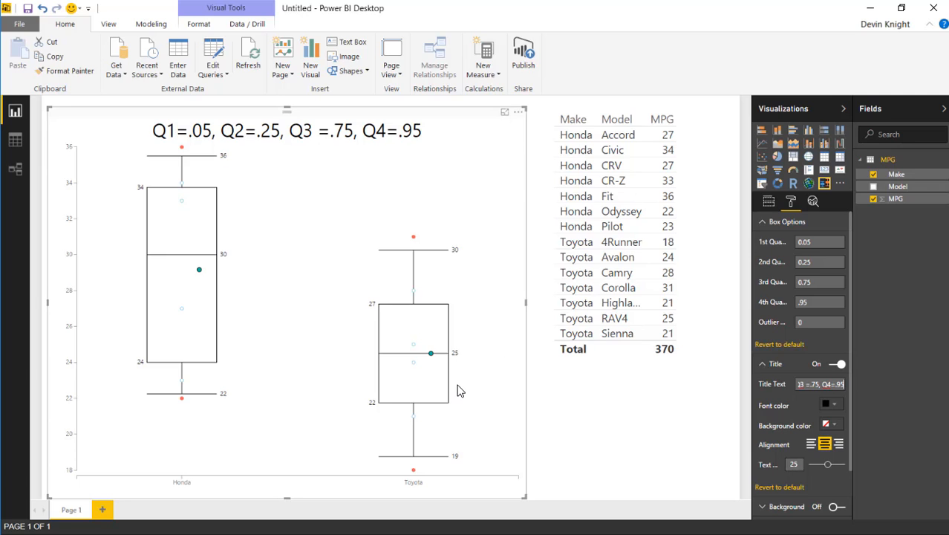
{"action": "mouse_move", "coordinate": [602, 419]}
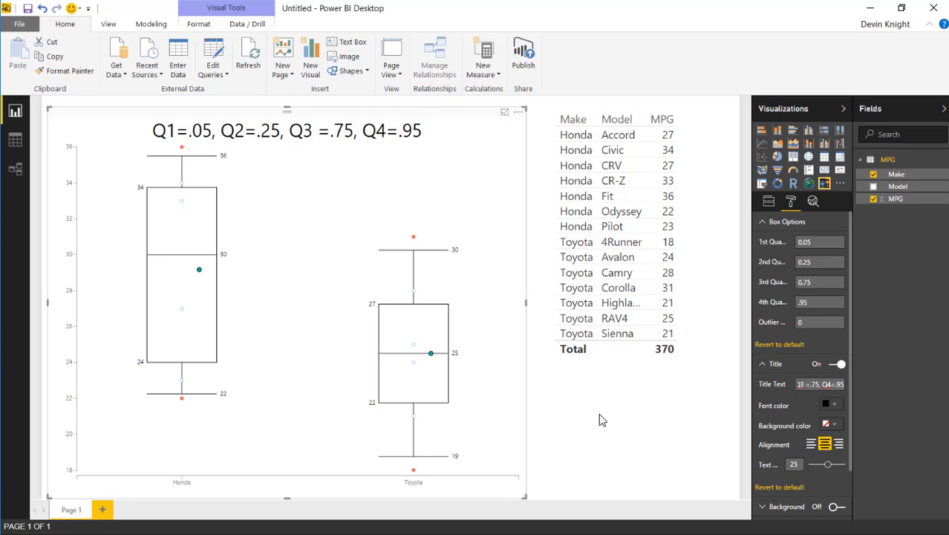